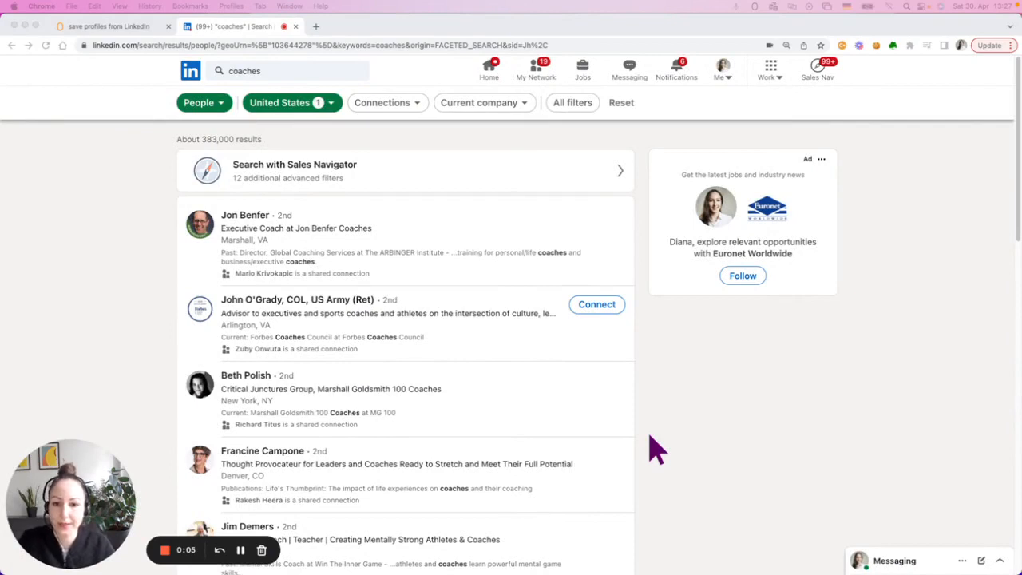
mouse_move(653, 443)
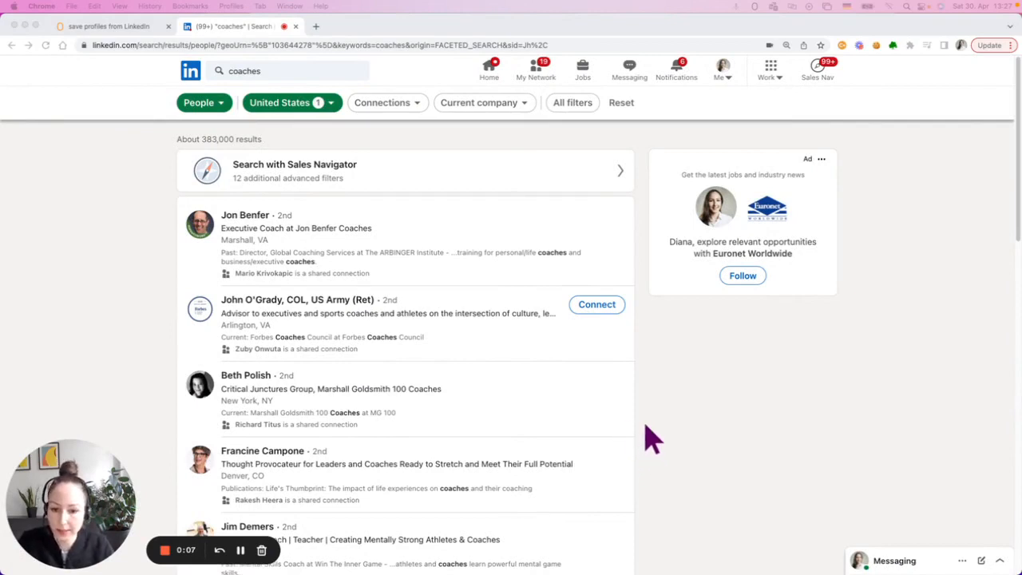
mouse_move(152, 371)
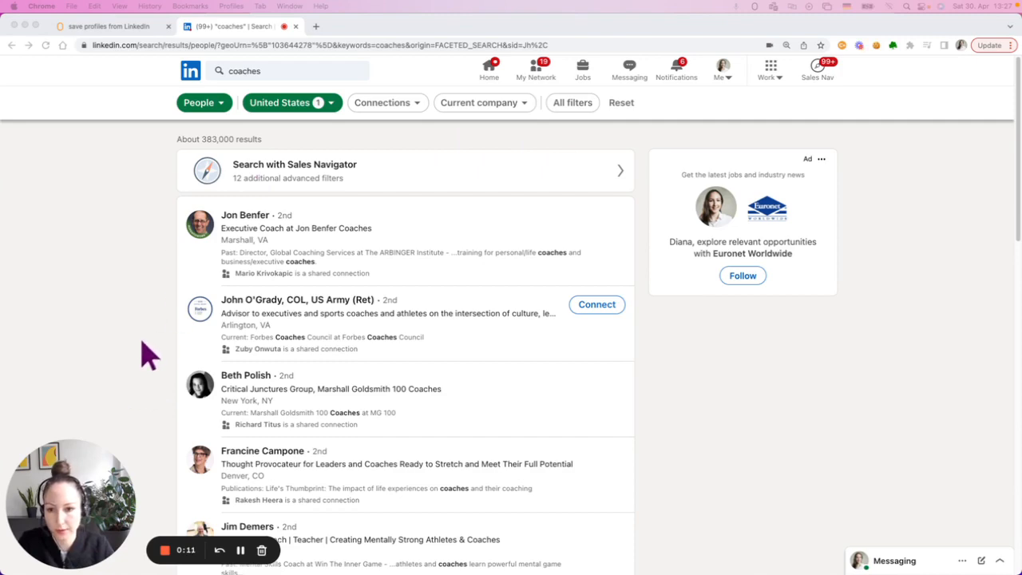
- Scroll the search results, inspect the first result, and switch DevTools to the Console
scroll(down, 3)
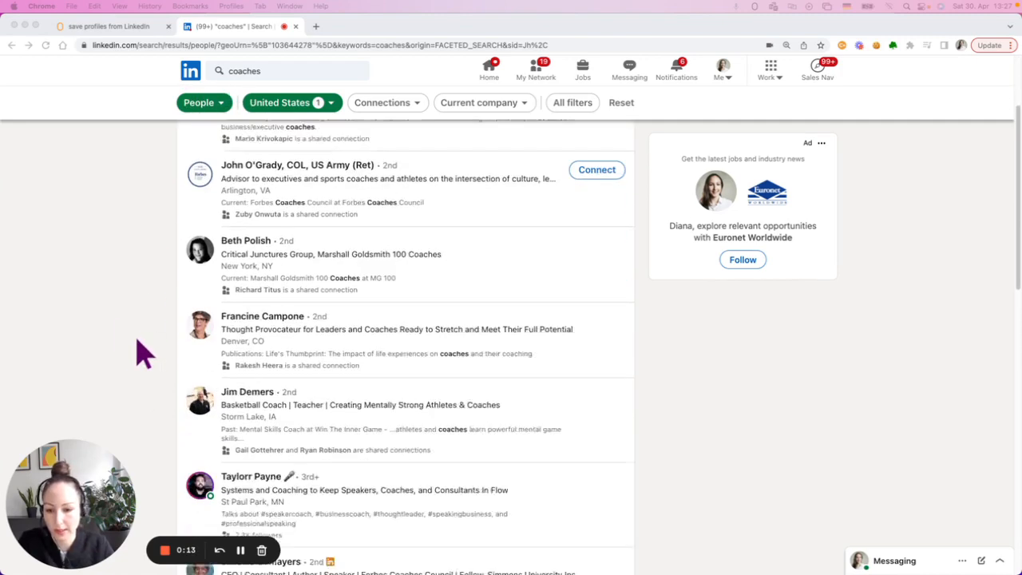
scroll(down, 3)
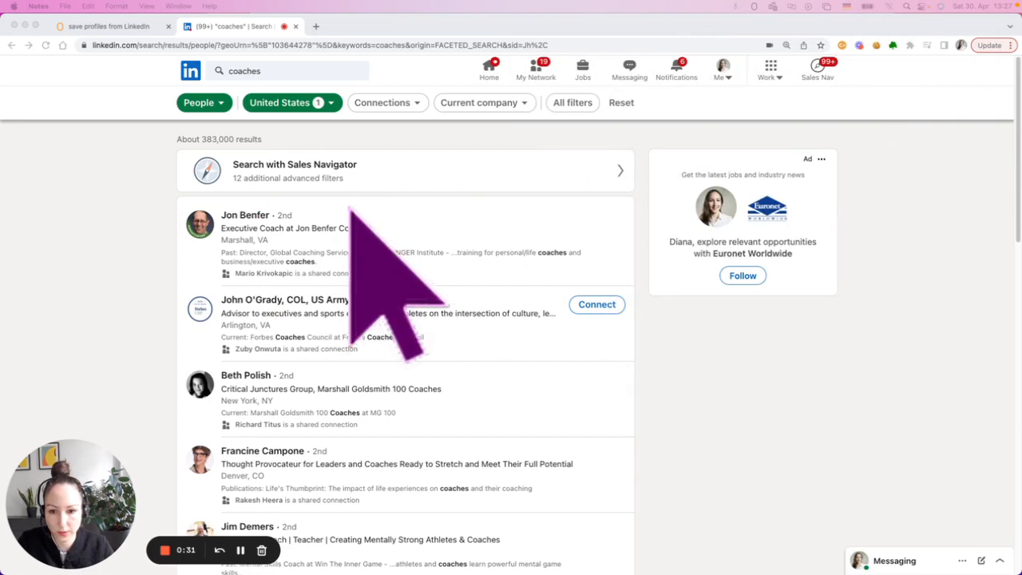
right_click(359, 256)
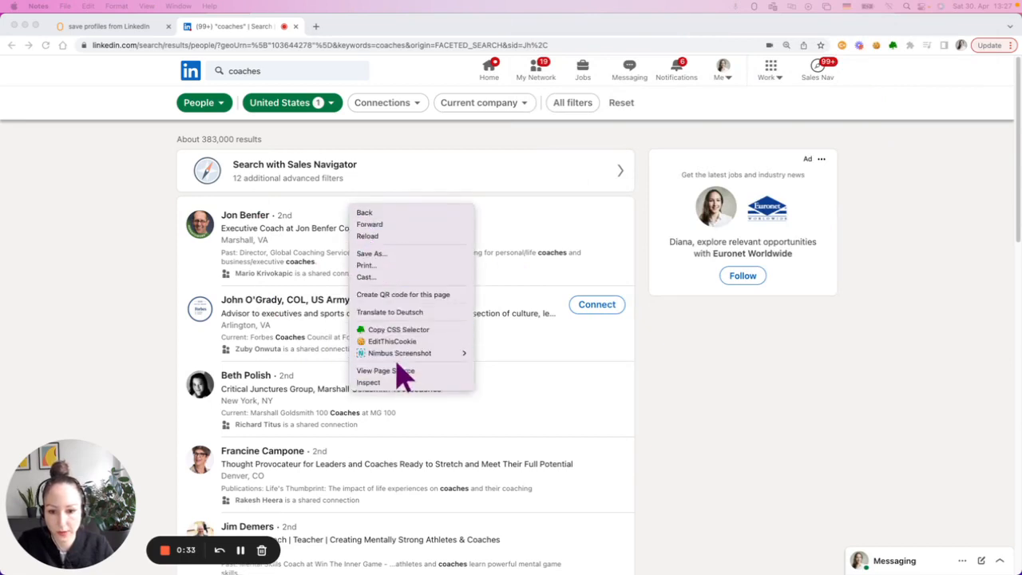
click(368, 381)
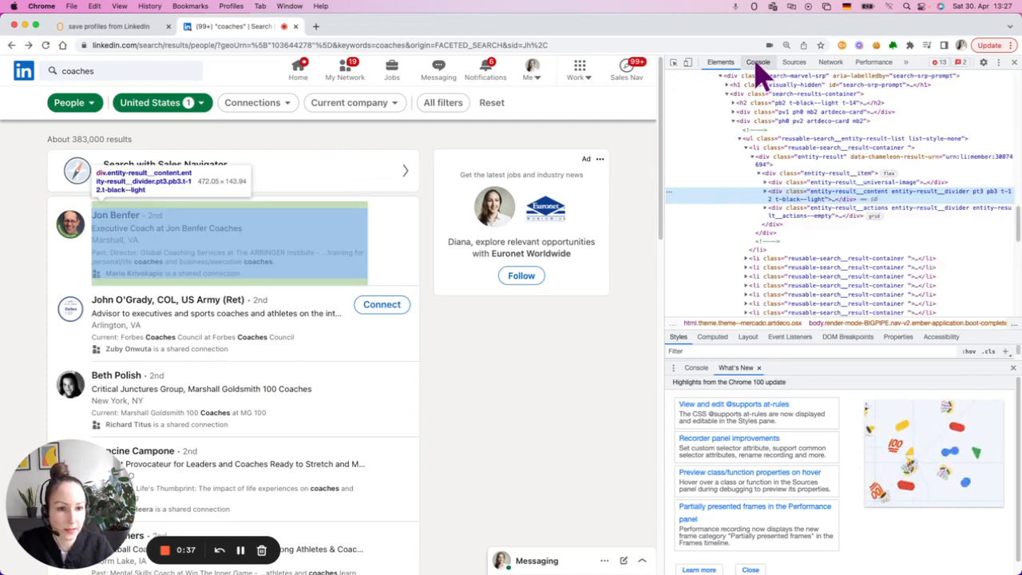
click(757, 61)
text(document.querySelectorAll("li > div > div > div > div > span > span > a"))
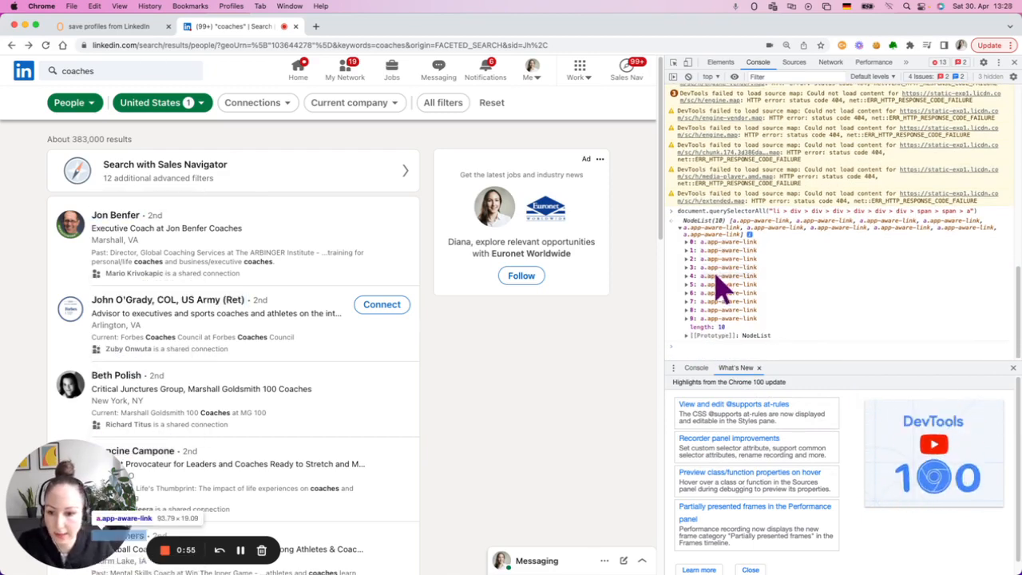
mouse_move(722, 279)
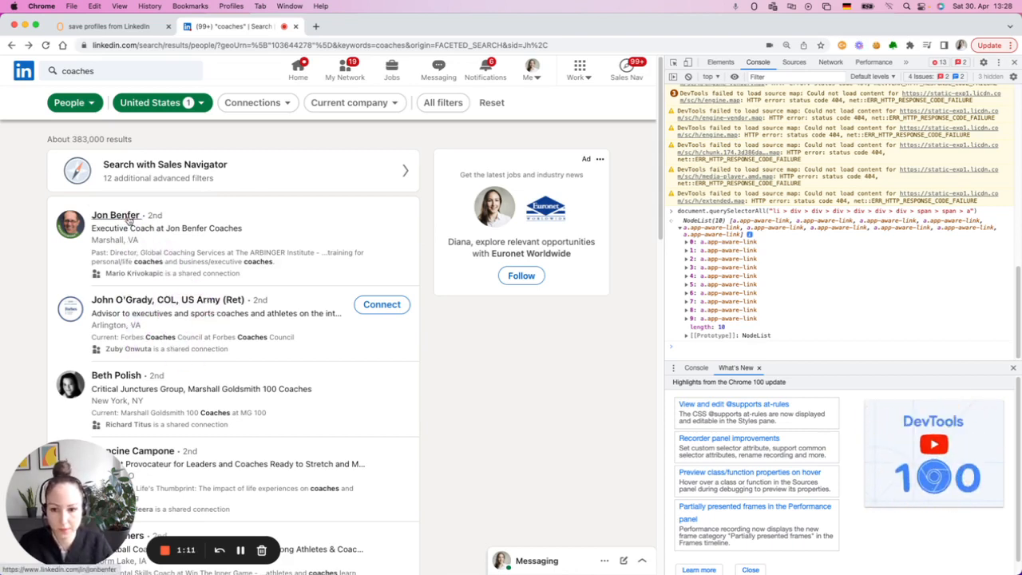
mouse_move(188, 264)
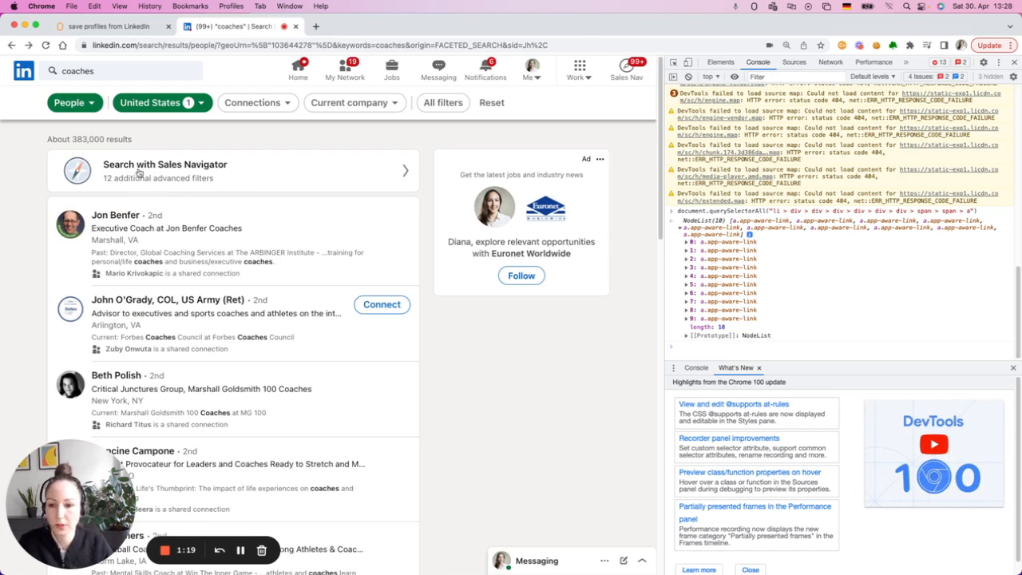
mouse_move(145, 215)
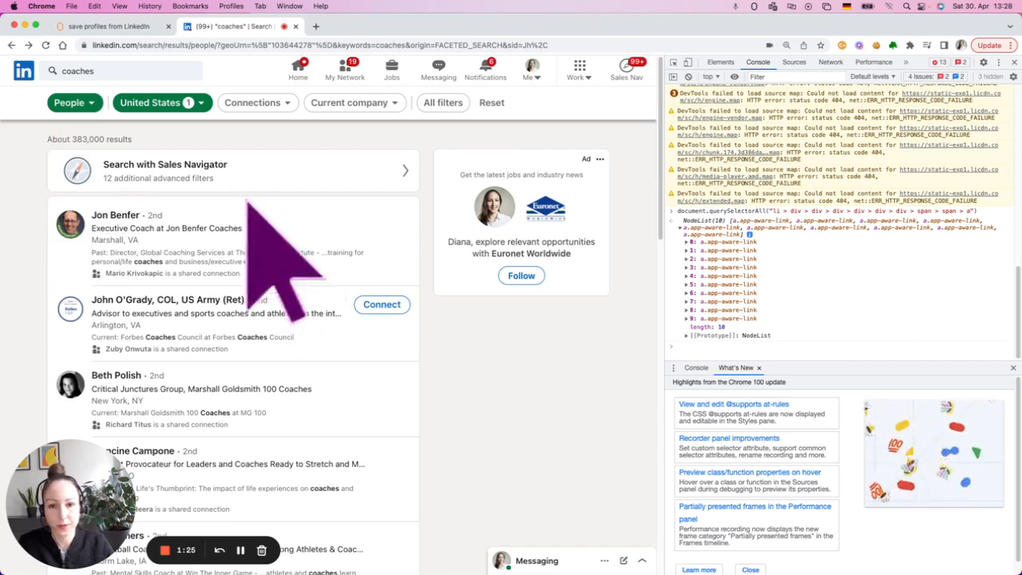
mouse_move(267, 206)
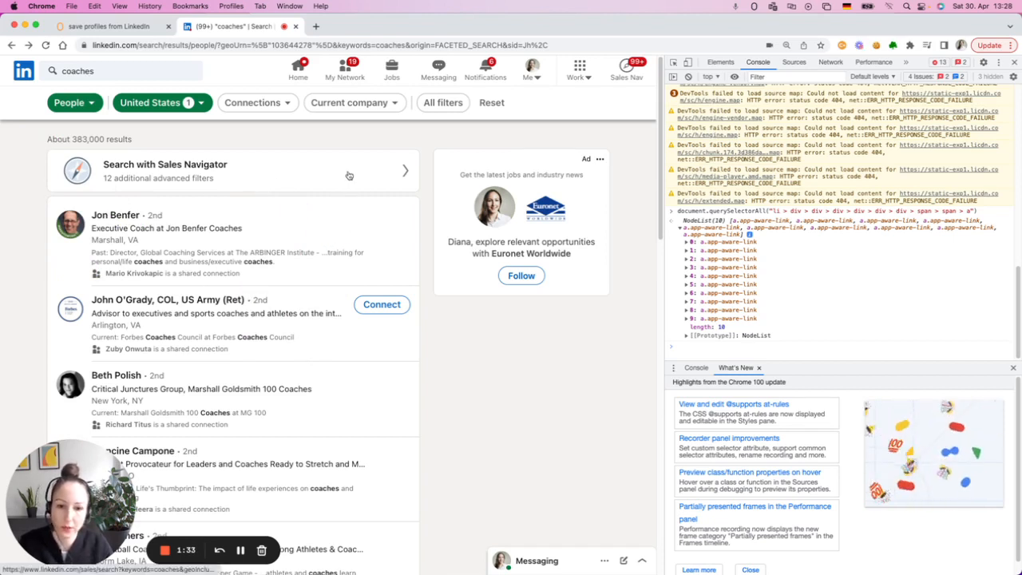
mouse_move(360, 163)
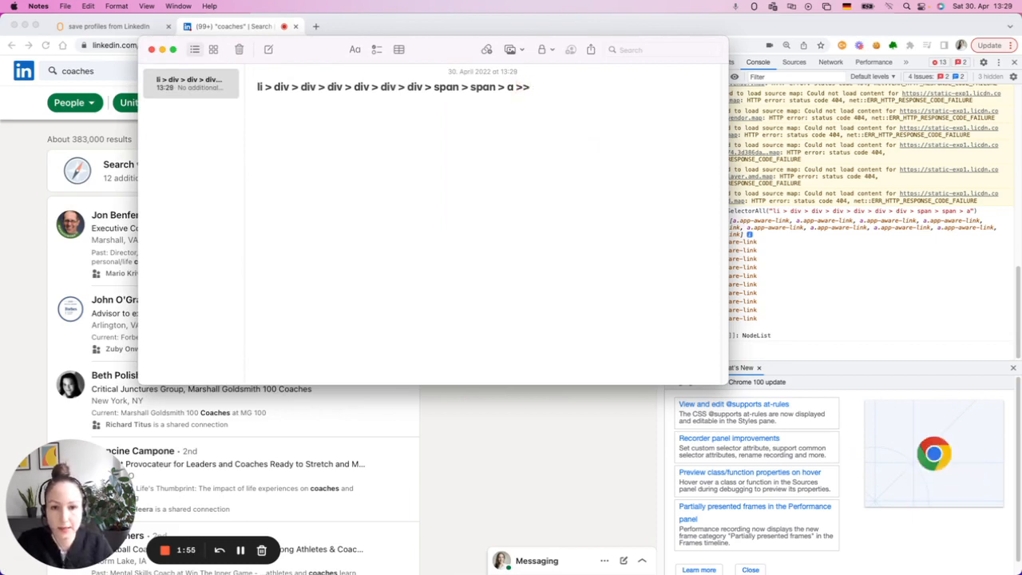
- Append 'nth=1' after the >> at the end of the saved selector
text(nth)
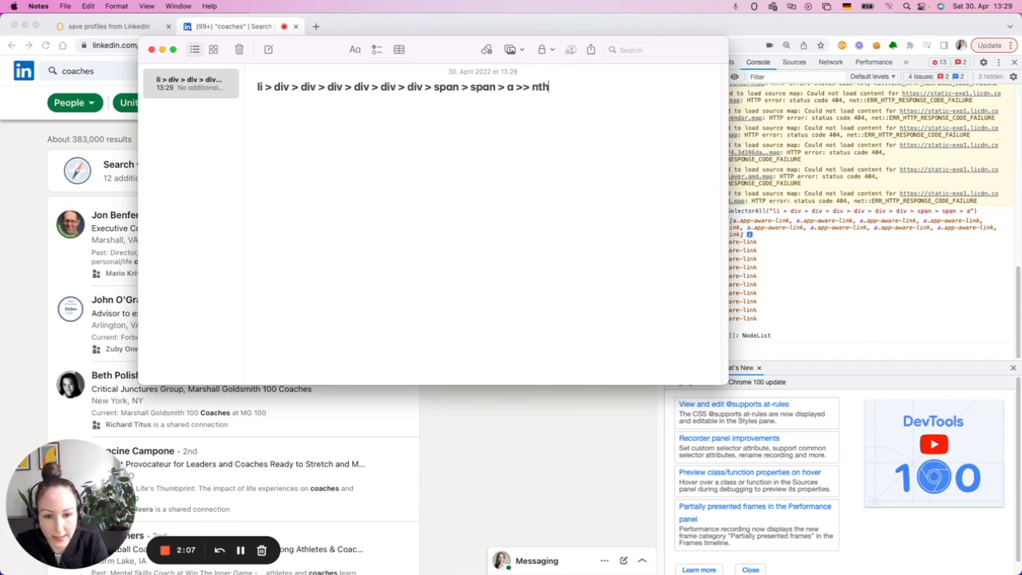
text(=)
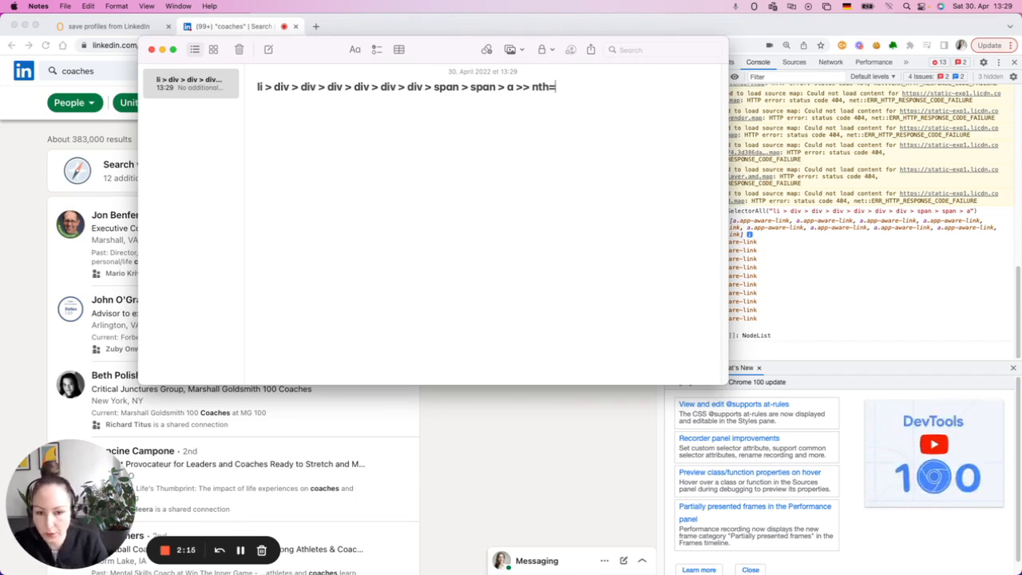
text(1)
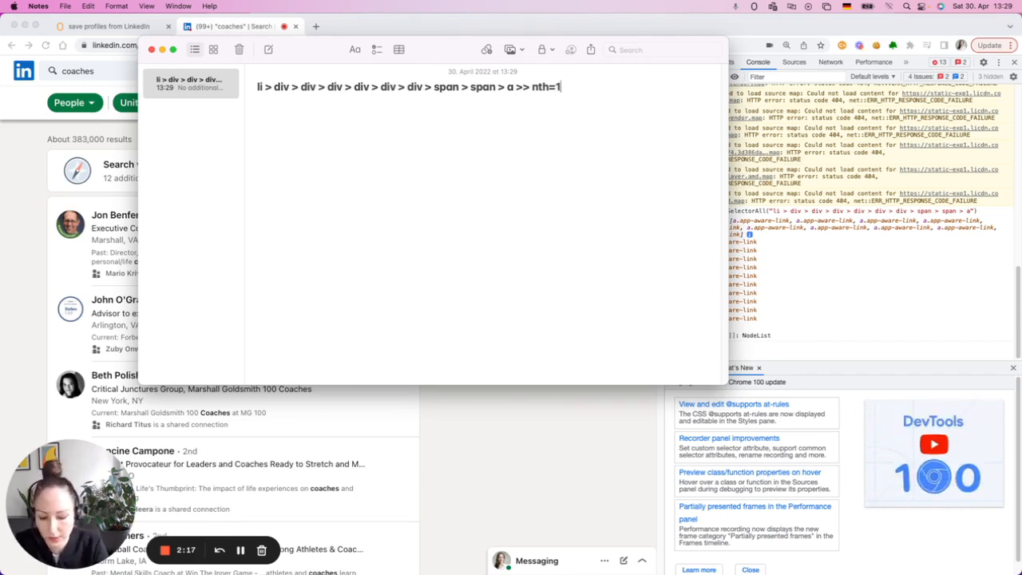
key(Backspace)
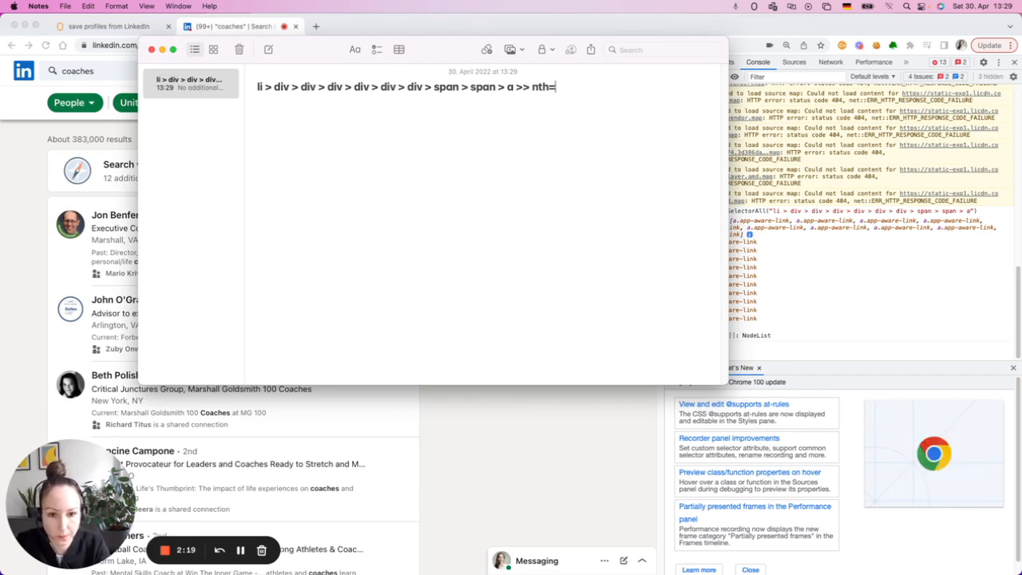
text(1"))
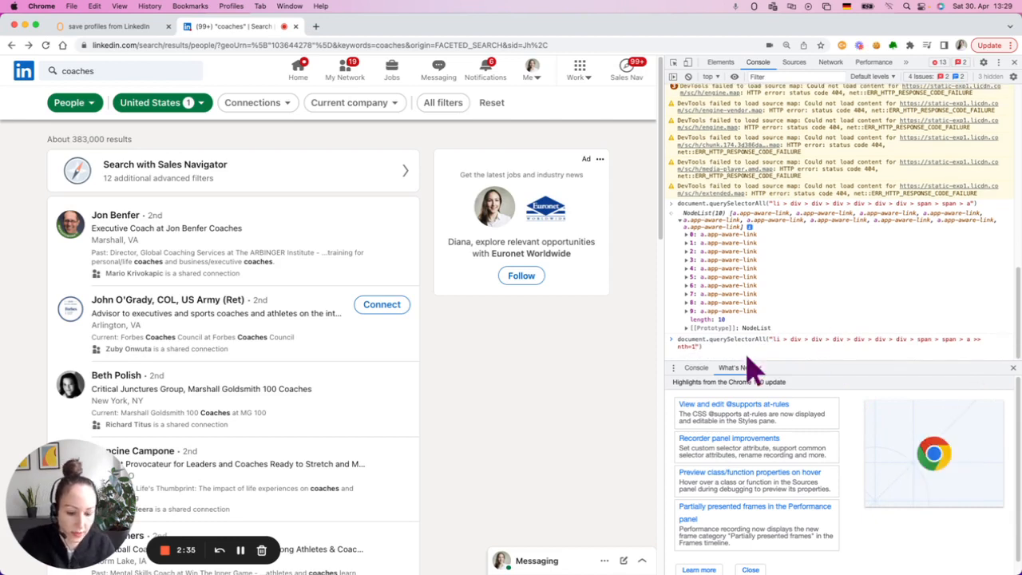
- Run the querySelectorAll query with the >> nth=1 selector, which throws a DOMException
key(Enter)
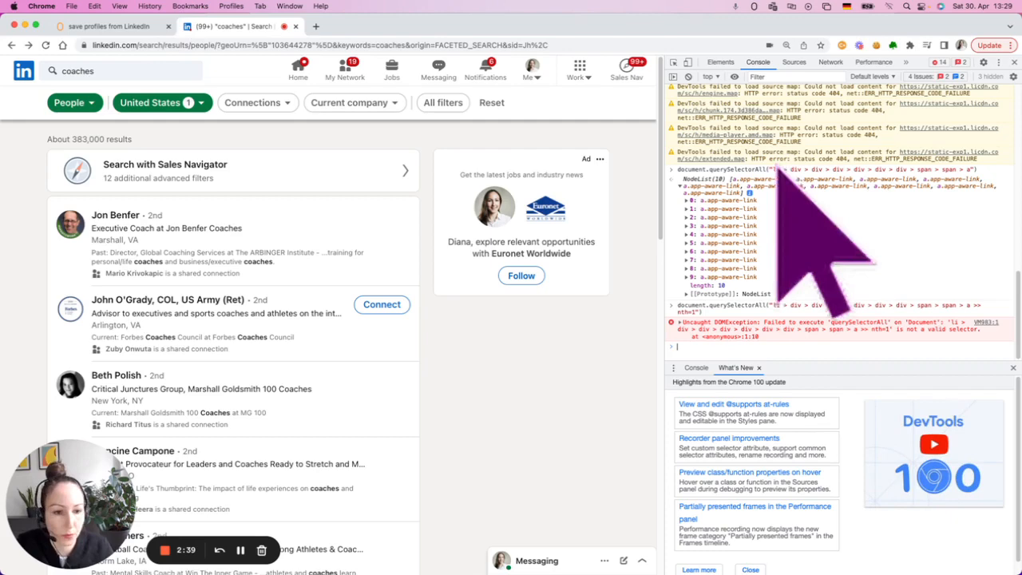
mouse_move(92, 44)
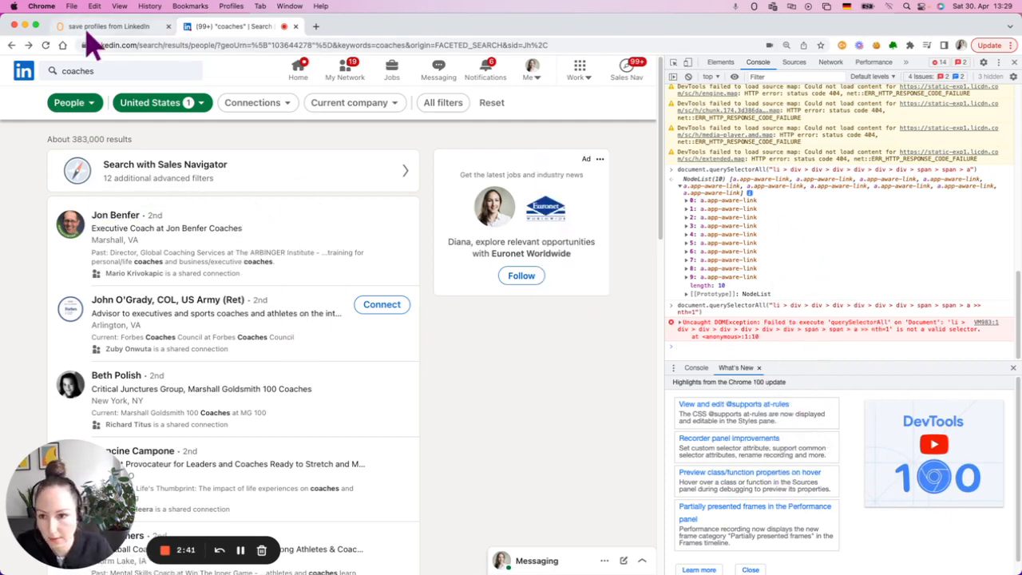
- Add a Process website step saving the nth=1 link to LinkedIn profiles' LinkedIn link column
click(103, 26)
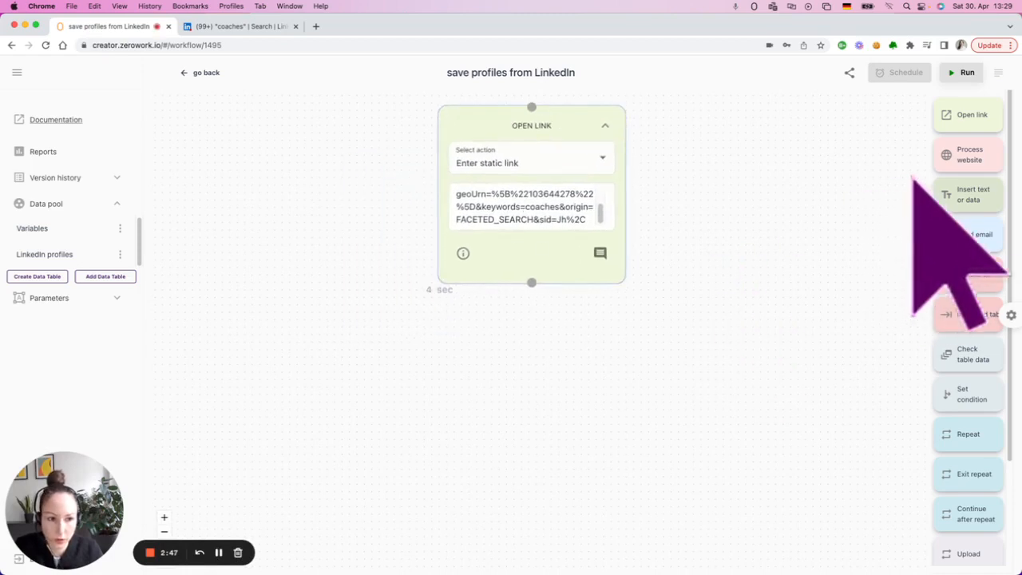
click(967, 154)
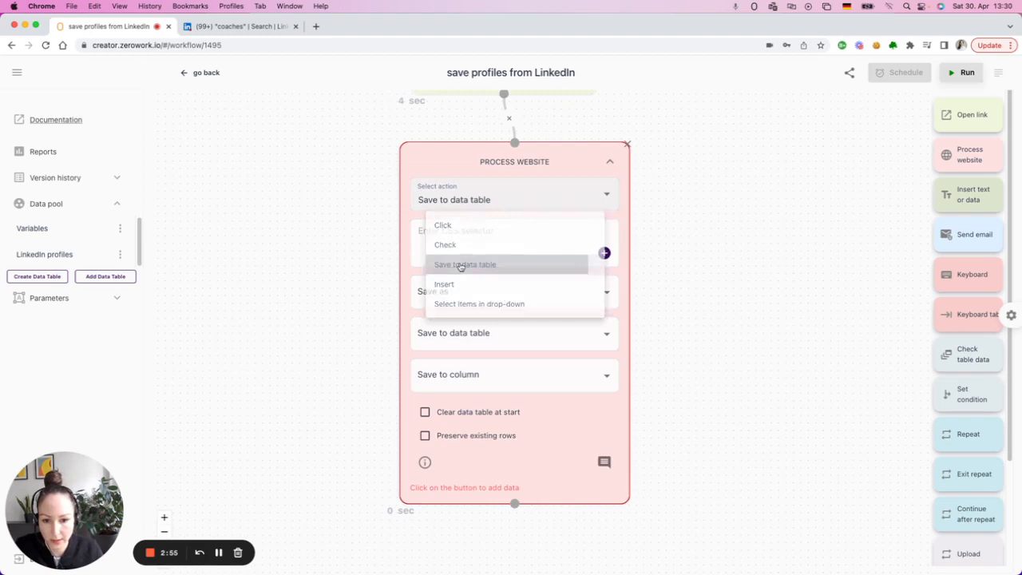
click(465, 265)
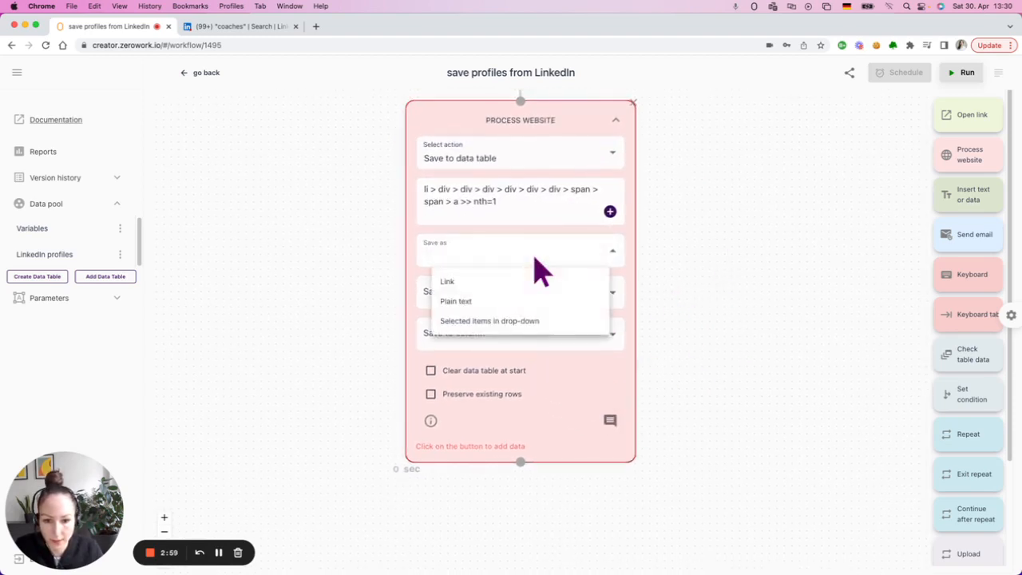
click(447, 281)
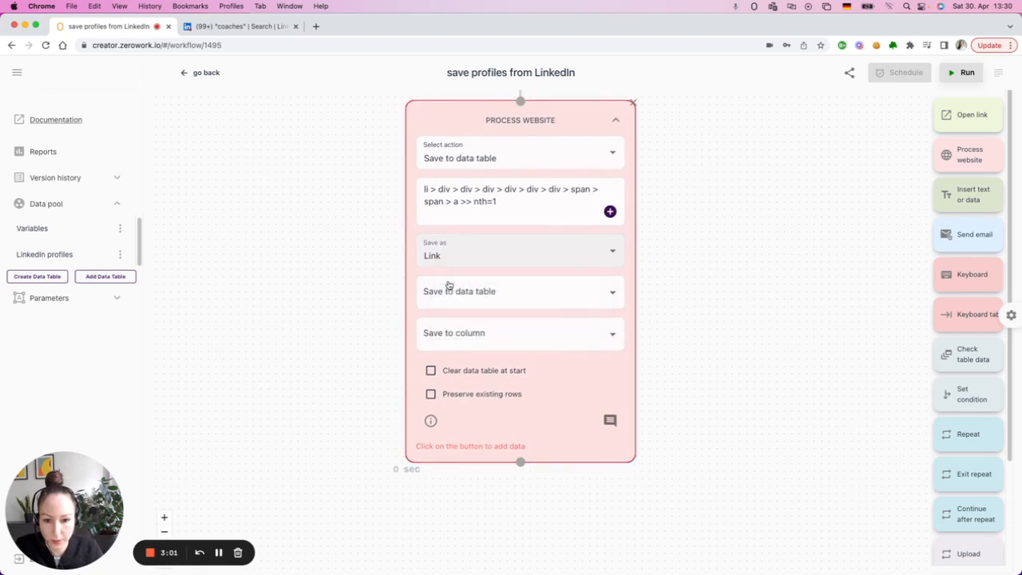
click(520, 290)
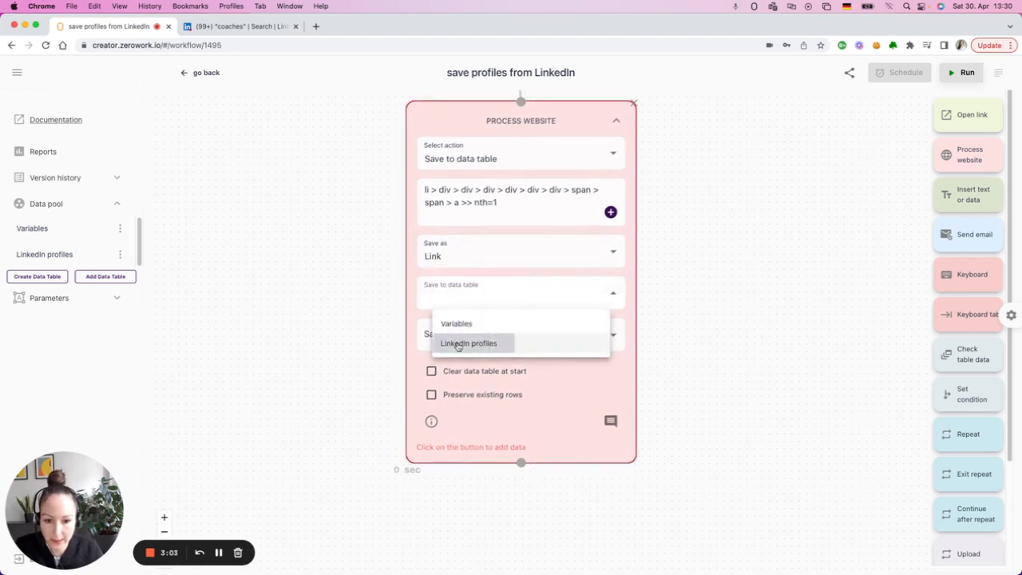
click(470, 343)
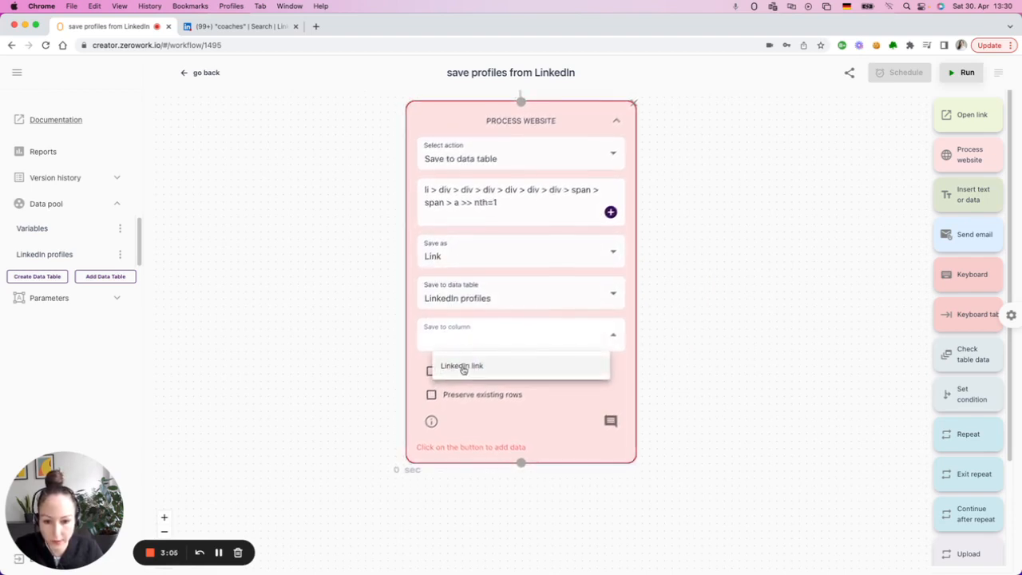
click(461, 366)
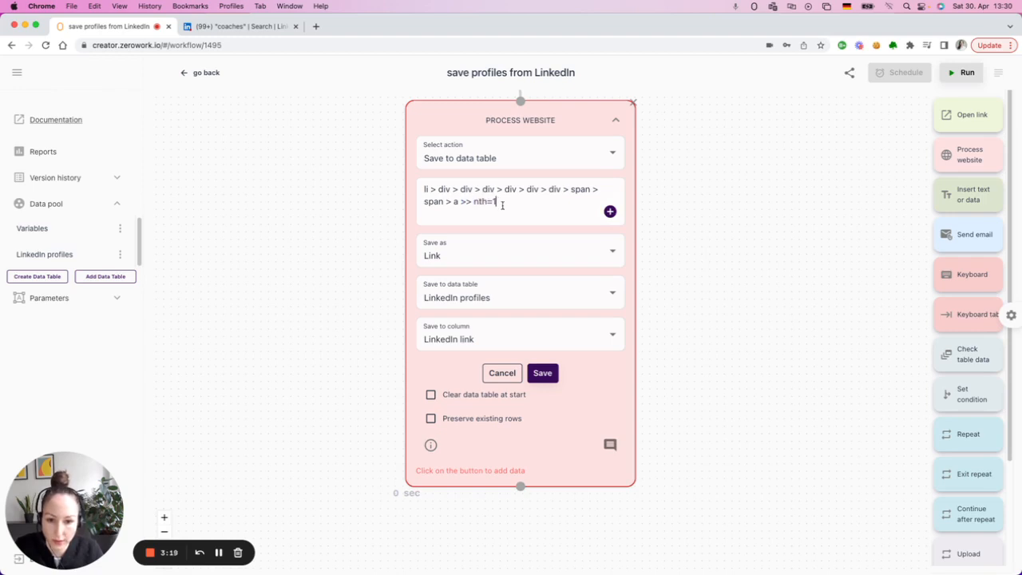
click(542, 373)
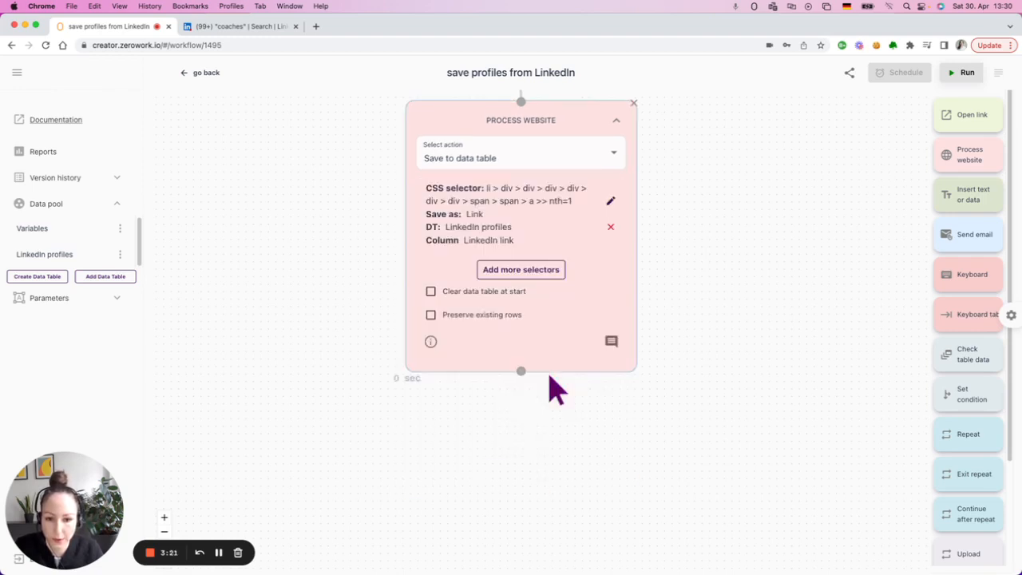
- Delete all ten saved links from the LinkedIn profiles table, then close it
click(44, 254)
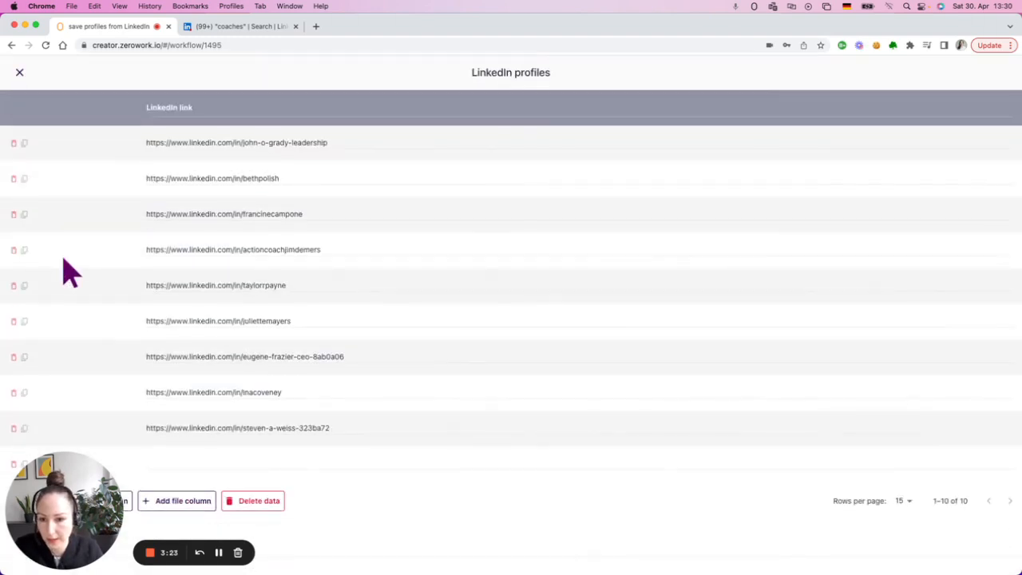
click(252, 501)
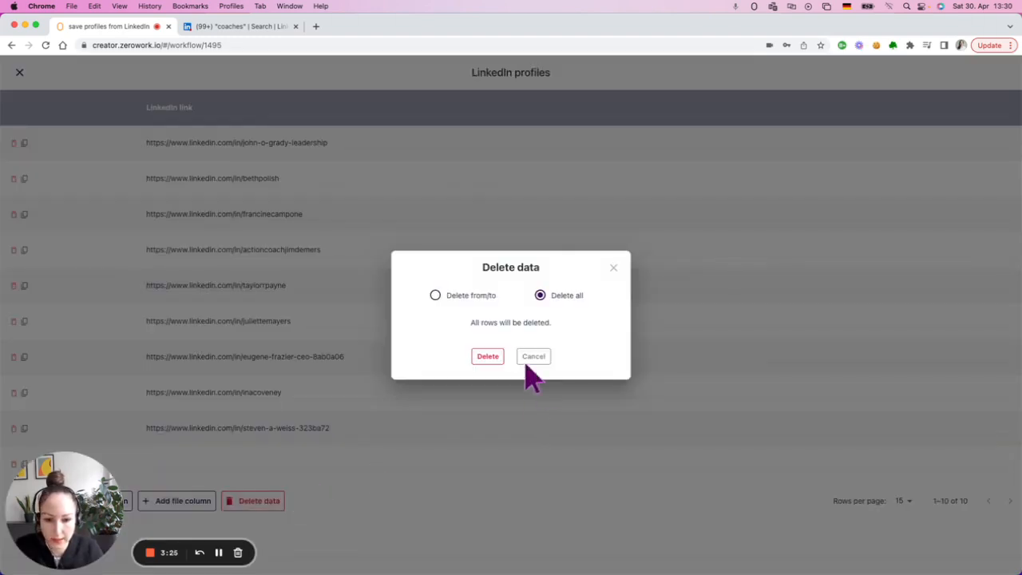
click(487, 356)
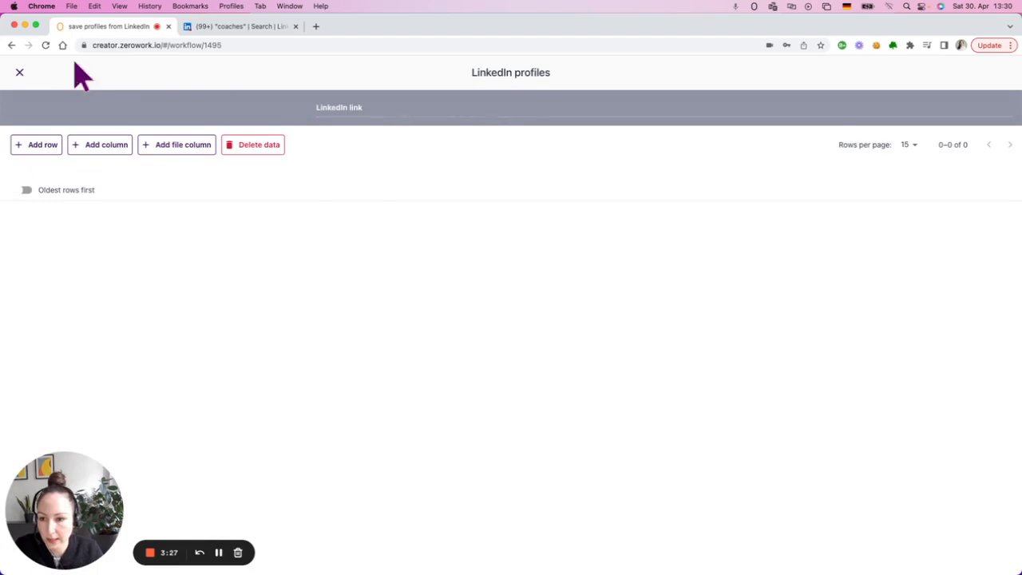
click(19, 73)
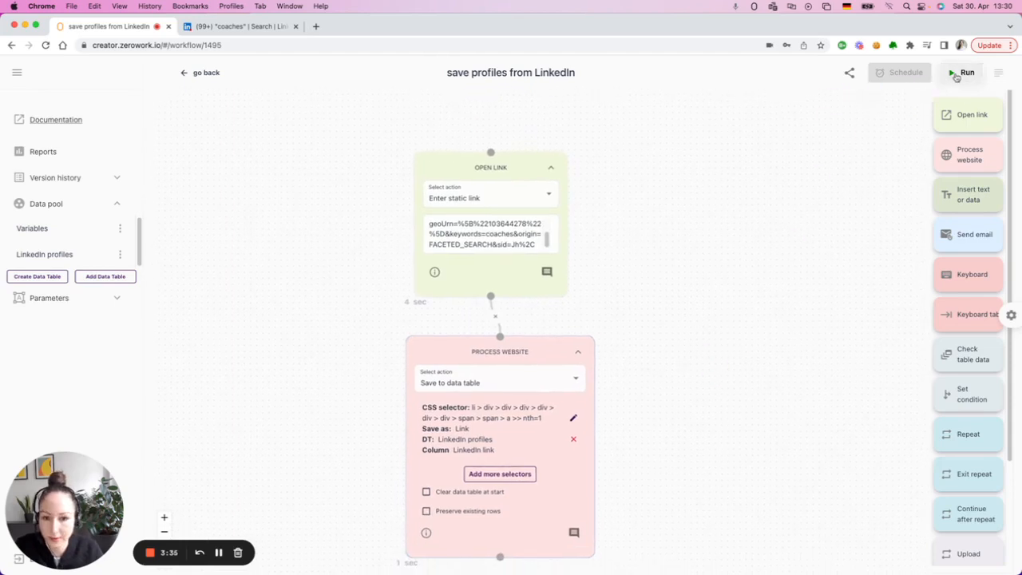
click(966, 71)
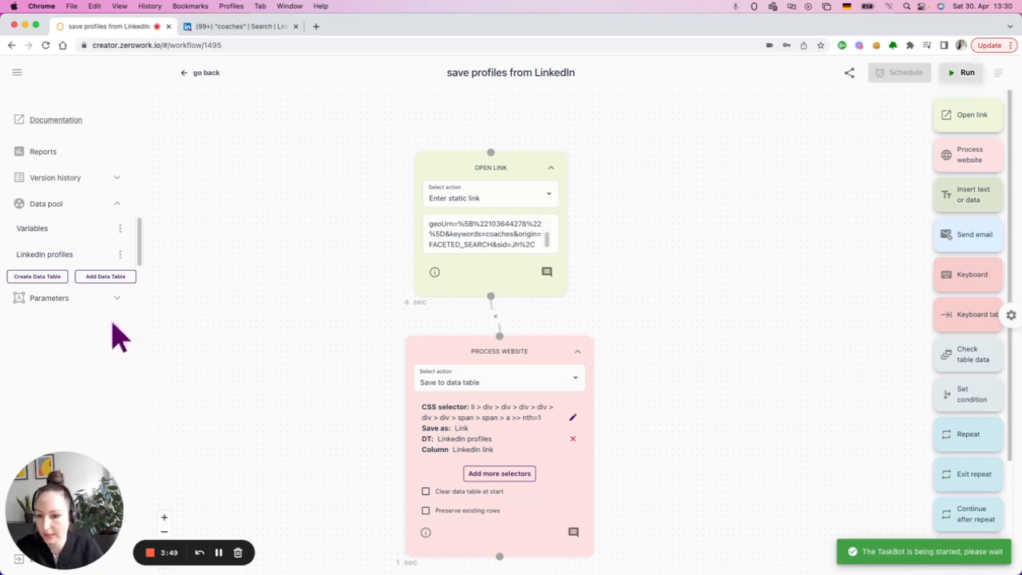
click(44, 254)
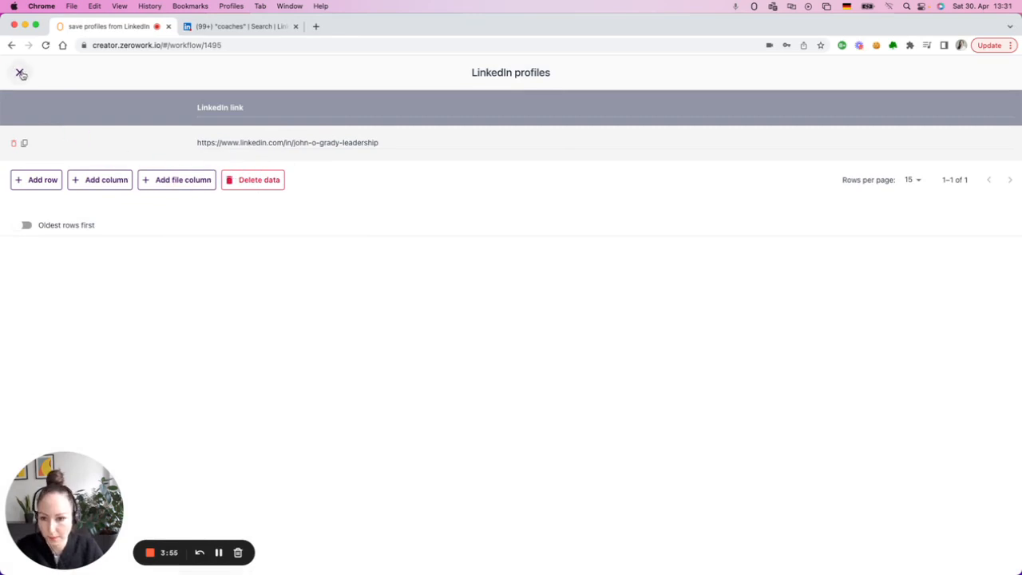
click(20, 72)
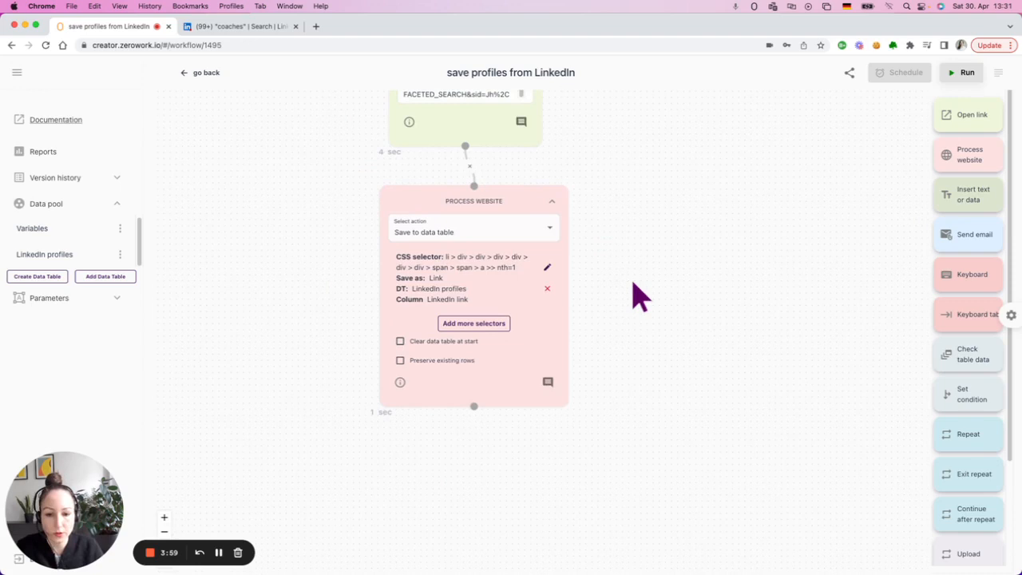
- Insert a Repeat block under Open link set to 10 static repetitions
drag(473, 201, 517, 455)
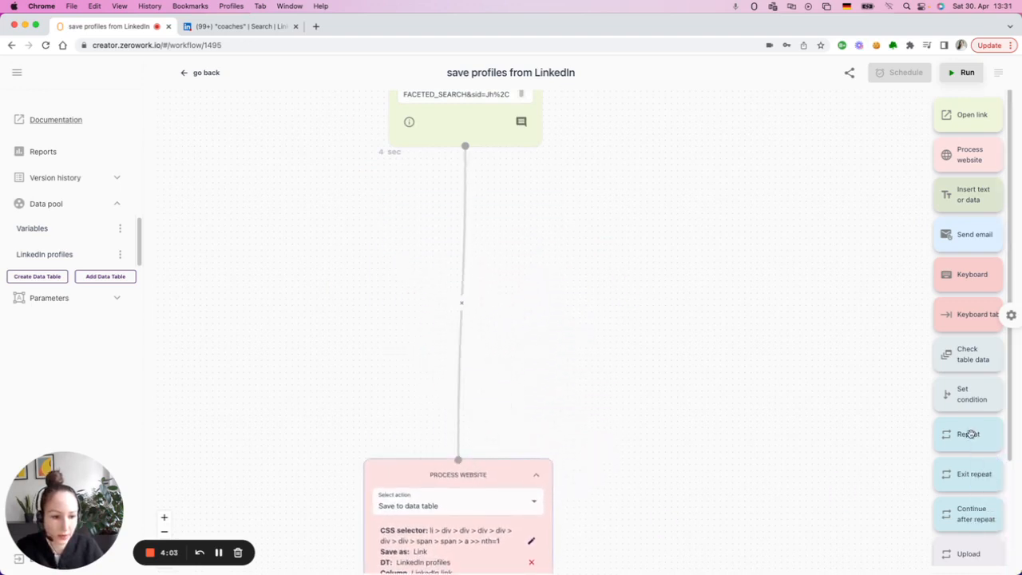
click(967, 433)
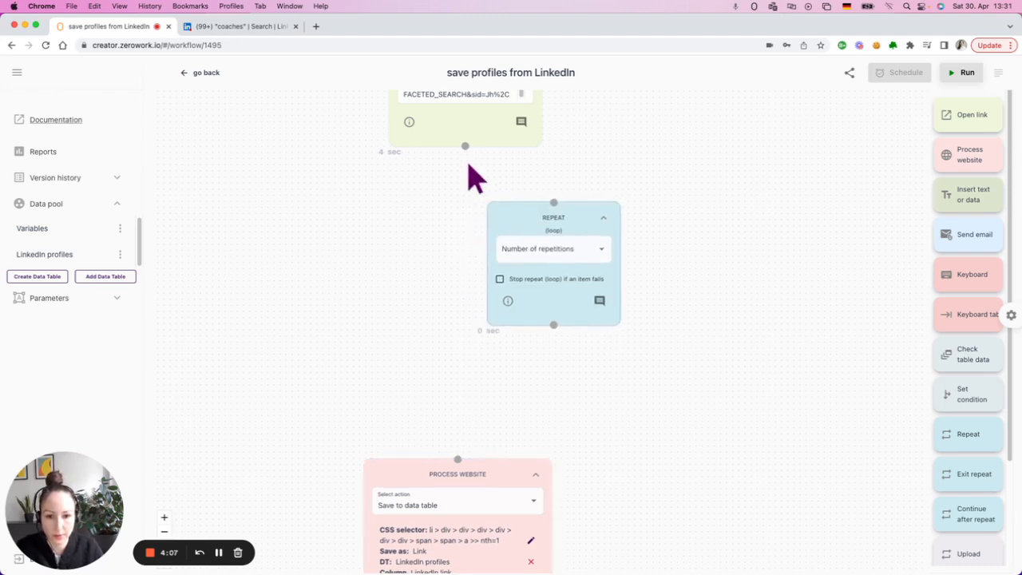
drag(553, 218, 469, 215)
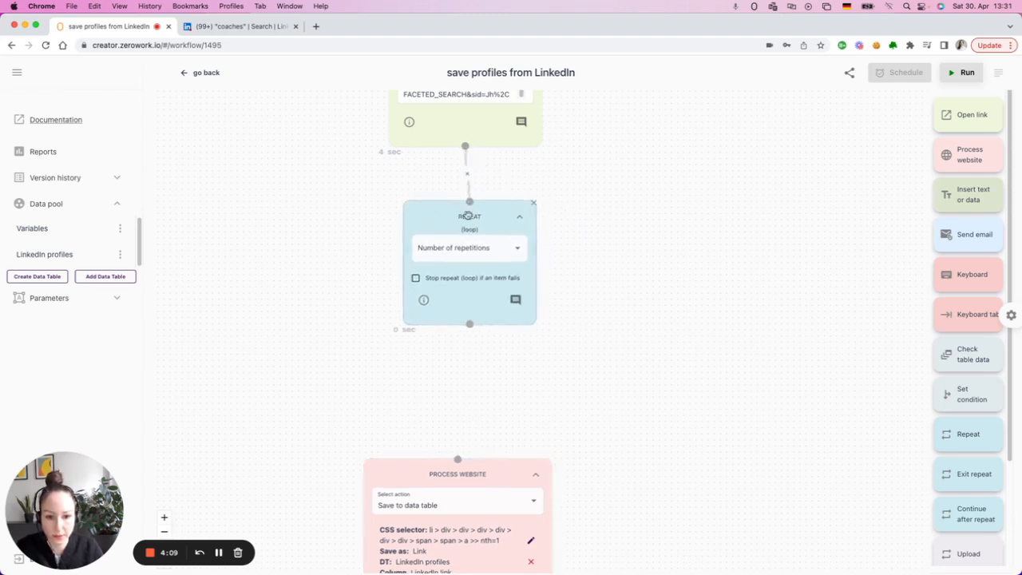
click(469, 247)
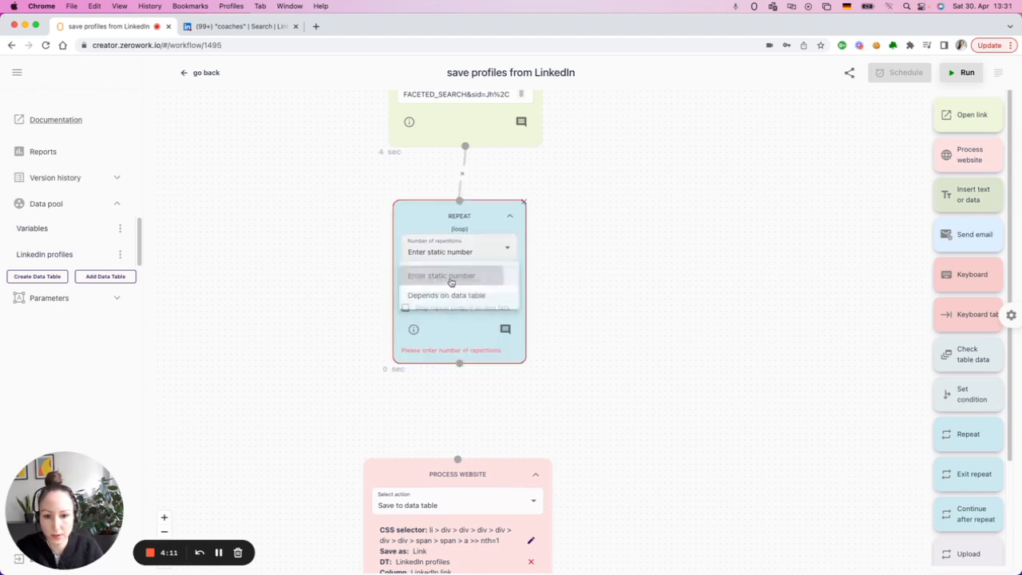
text(10)
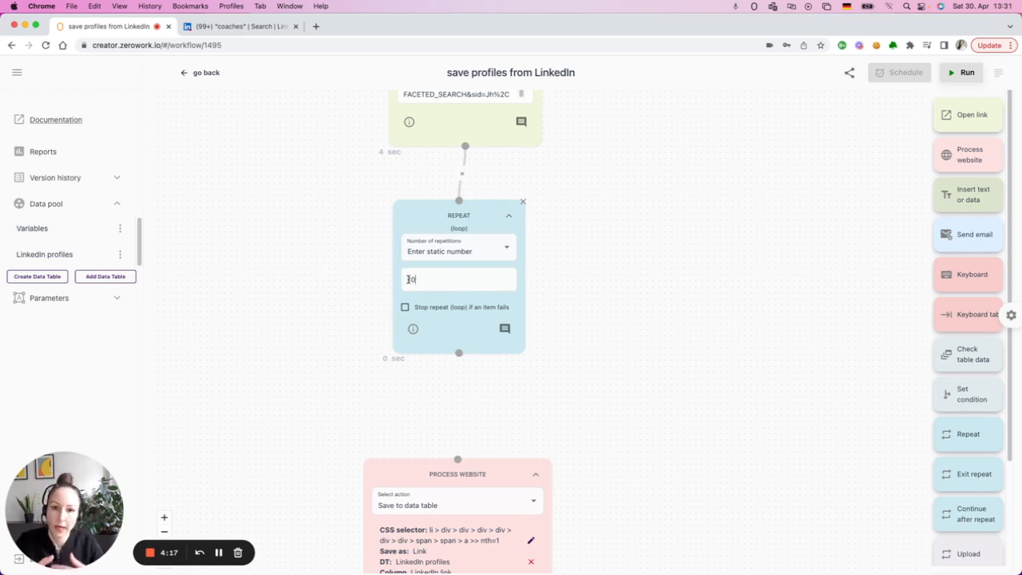
text(10)
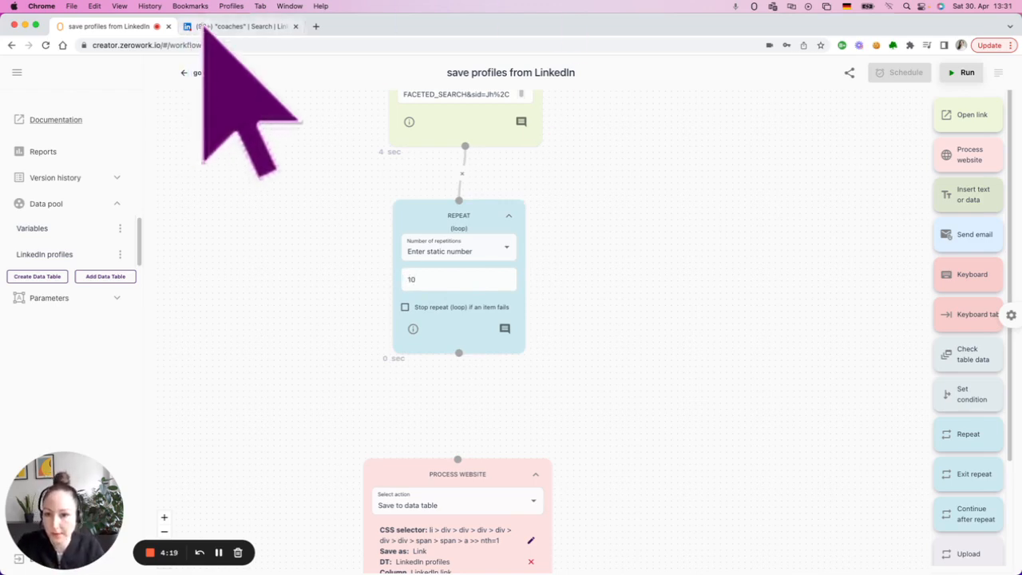
click(239, 26)
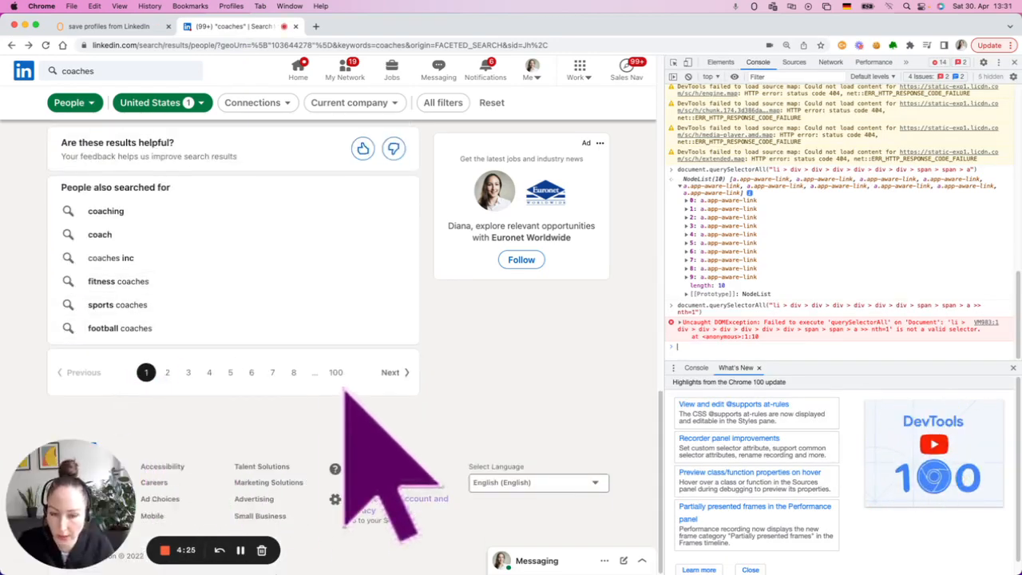
mouse_move(352, 391)
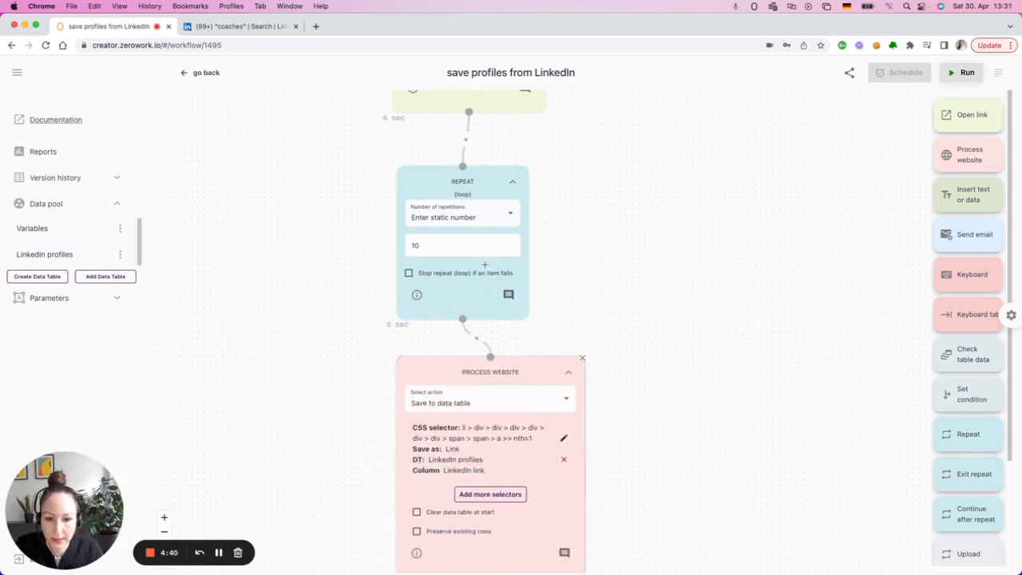
- Change the selector ending from nth=1 to nth={loop_index,1} and save the step
scroll(down, 3)
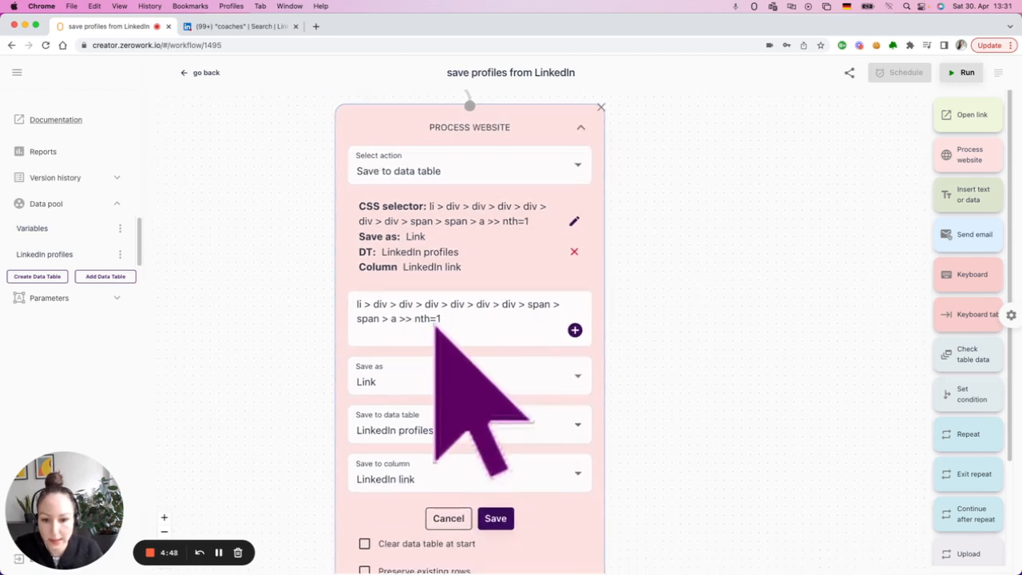
click(440, 318)
text({loop_index,1)
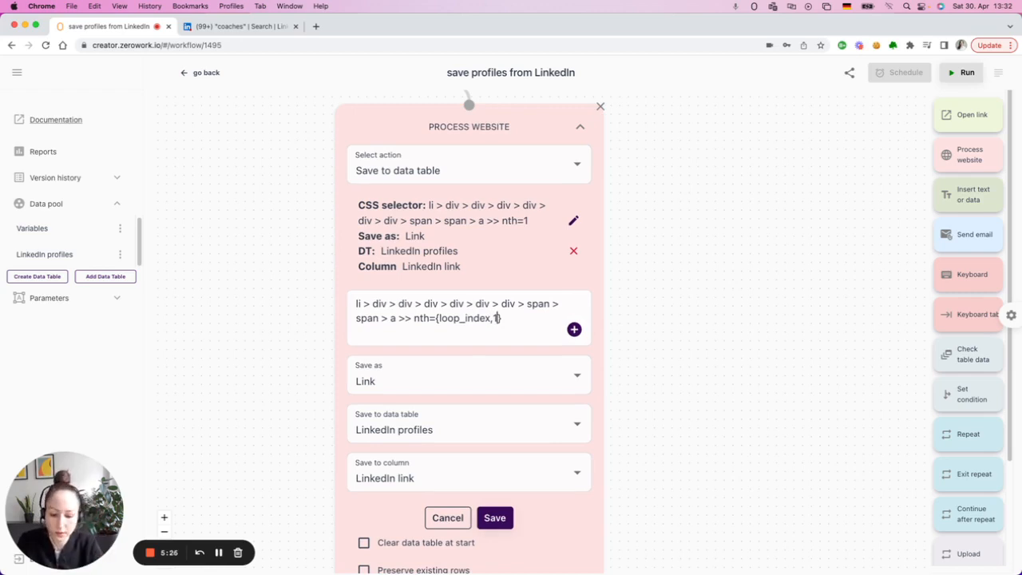
text(2)
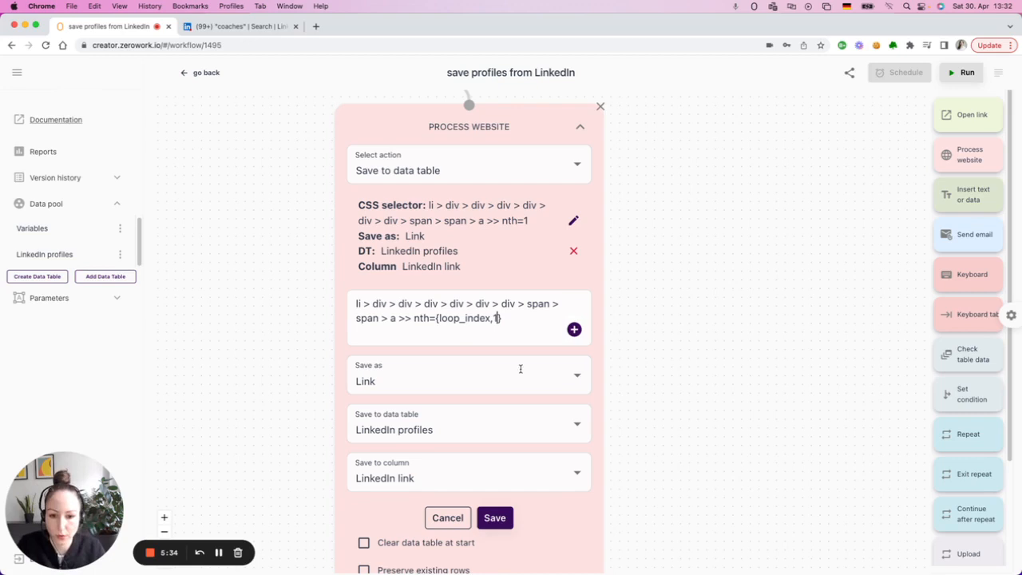
click(494, 518)
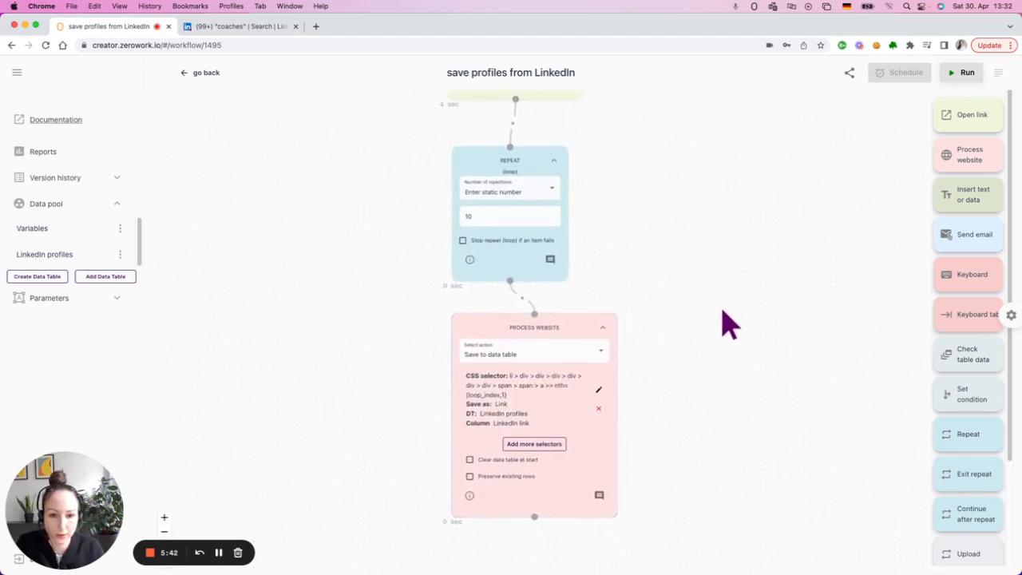
mouse_move(726, 270)
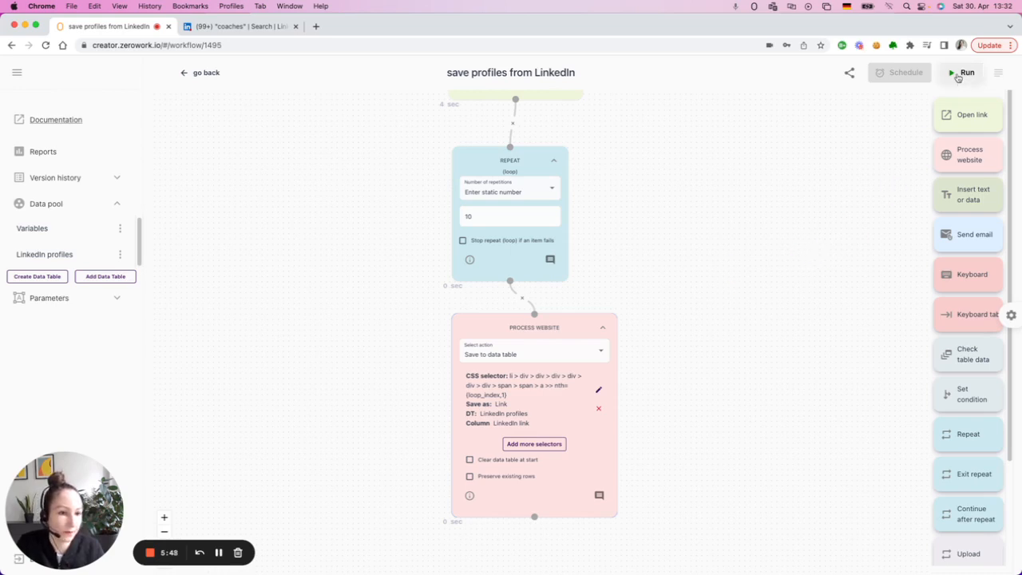
- Run the looping workflow and follow it opening the LinkedIn coaches search results
click(966, 72)
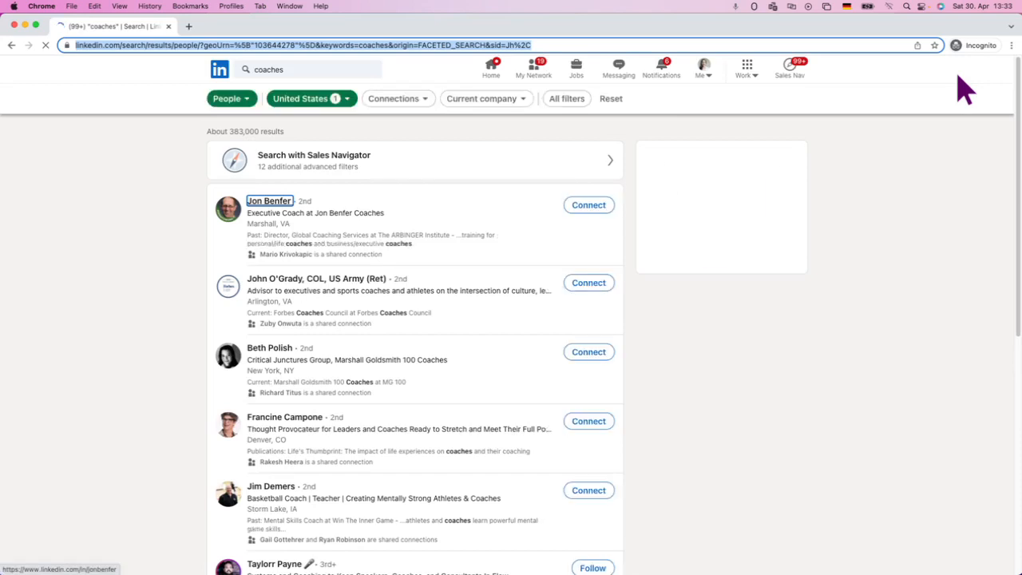
click(618, 70)
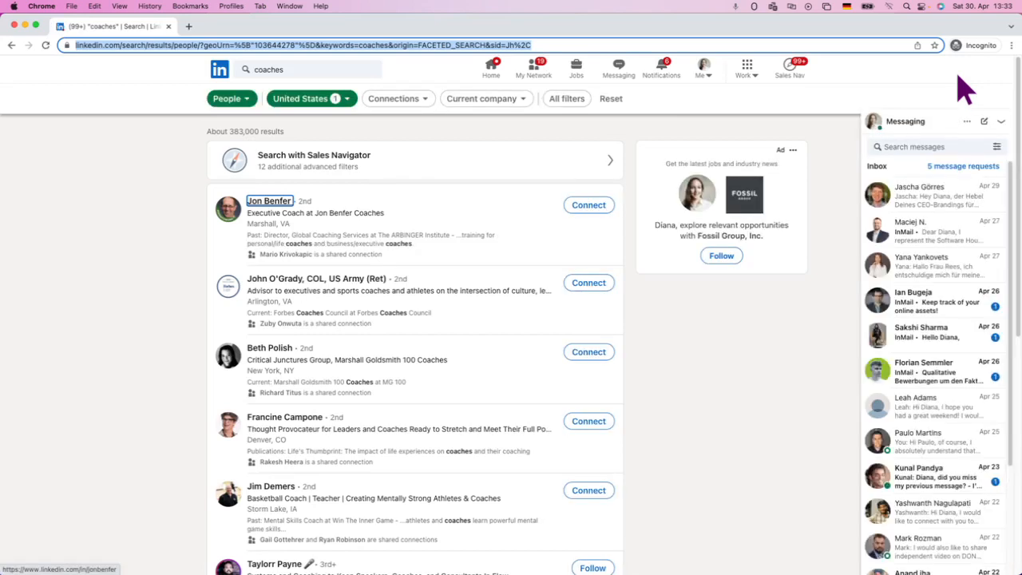
scroll(down, 3)
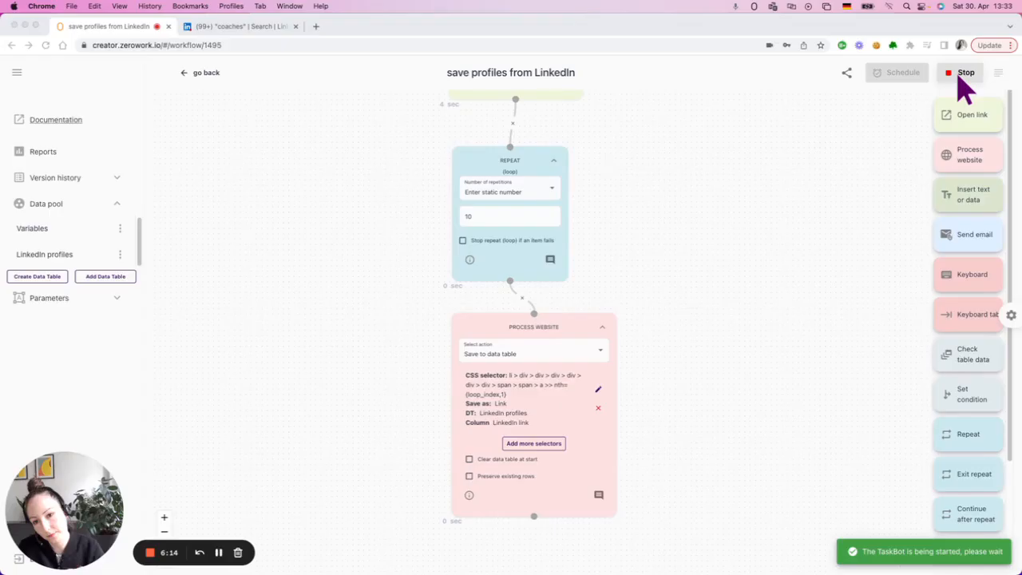
- Stop the run and review the ten links saved in LinkedIn profiles
click(965, 73)
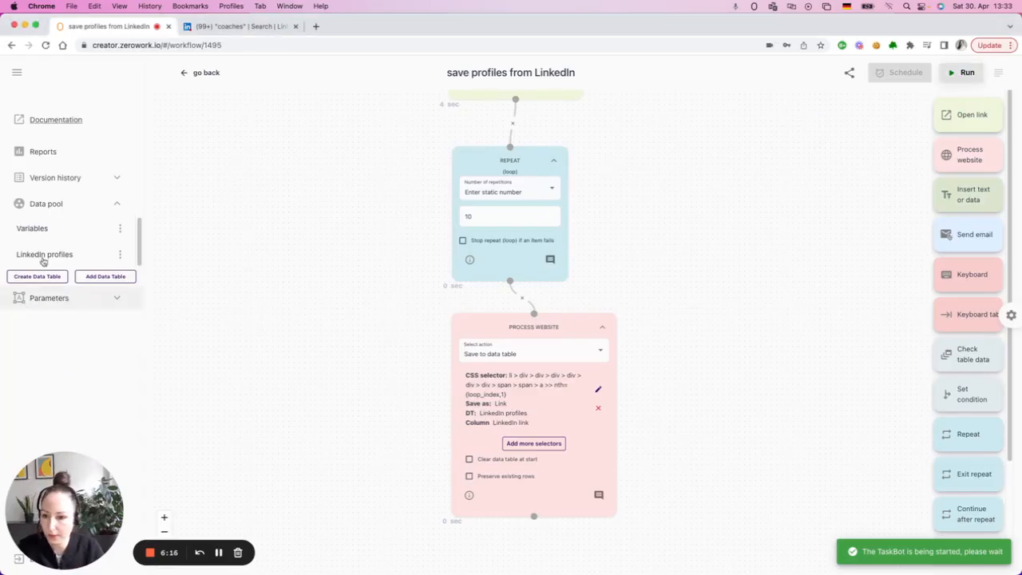
click(44, 254)
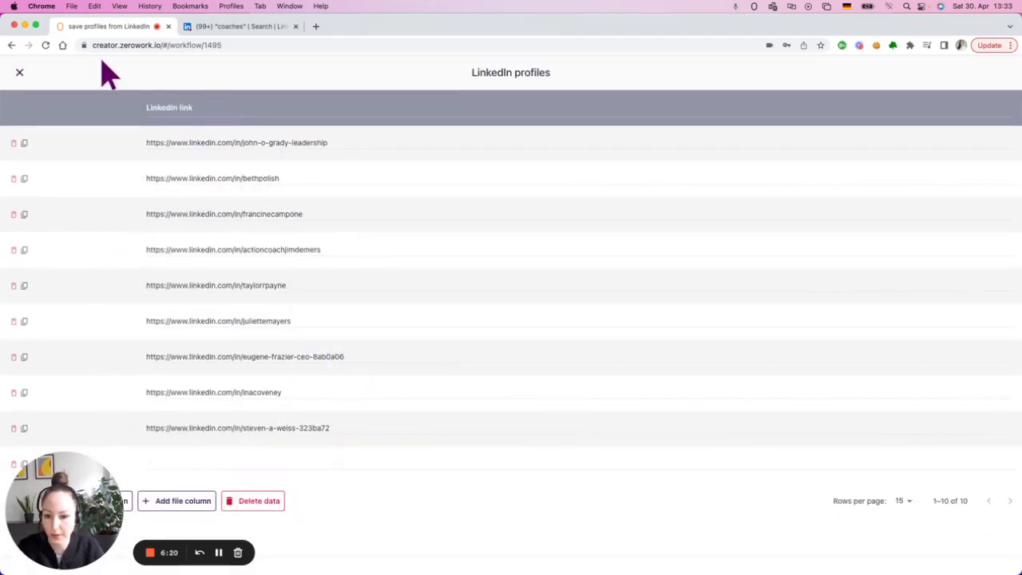
click(19, 72)
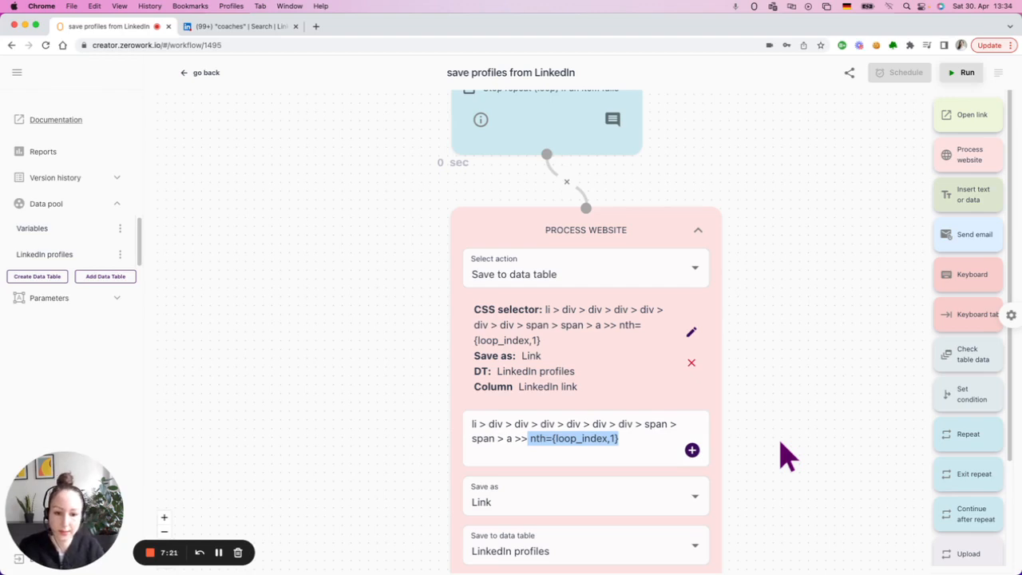
mouse_move(839, 451)
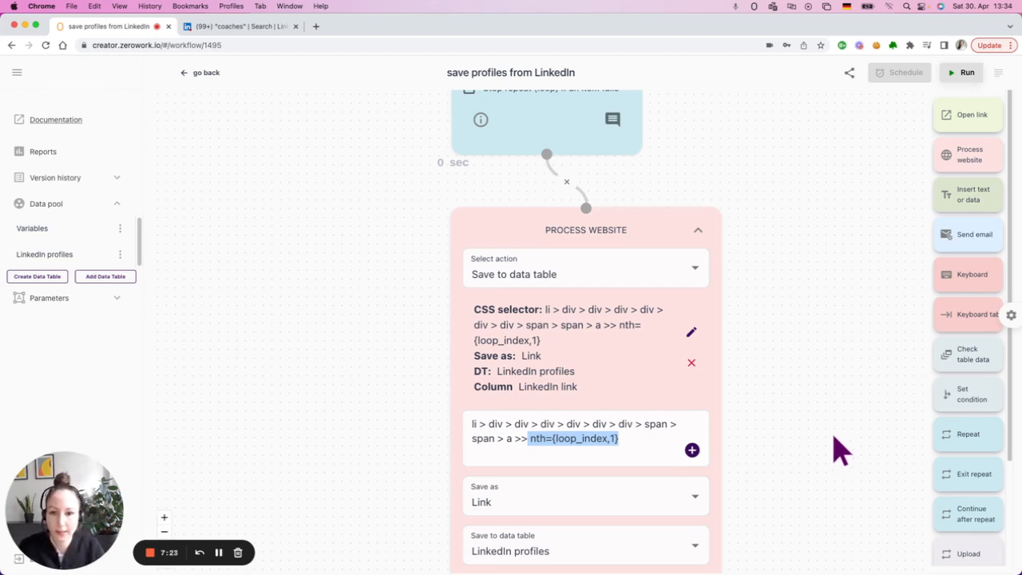
click(240, 26)
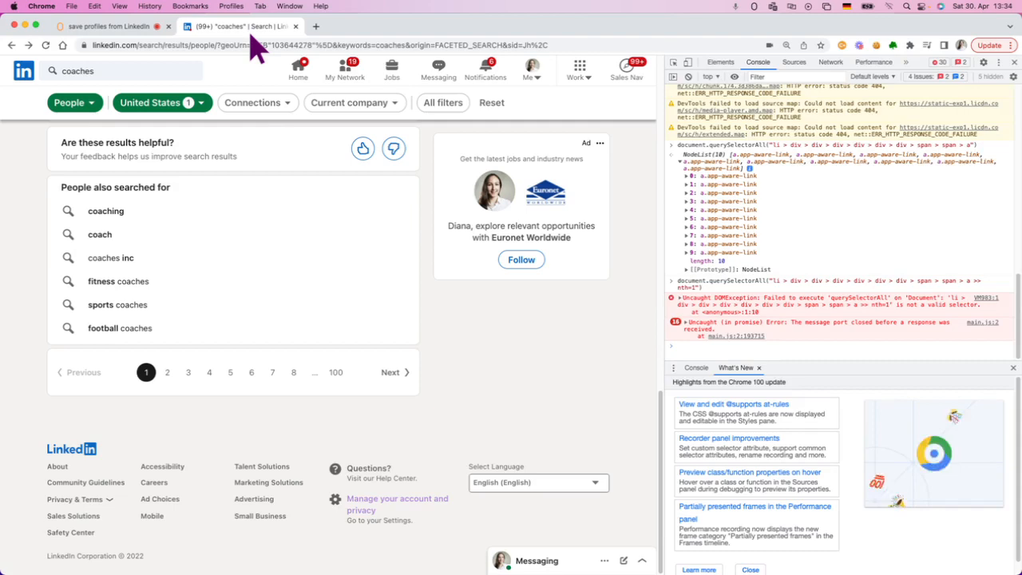
- Scroll the LinkedIn coaches results and bring up the search results page
scroll(down, 3)
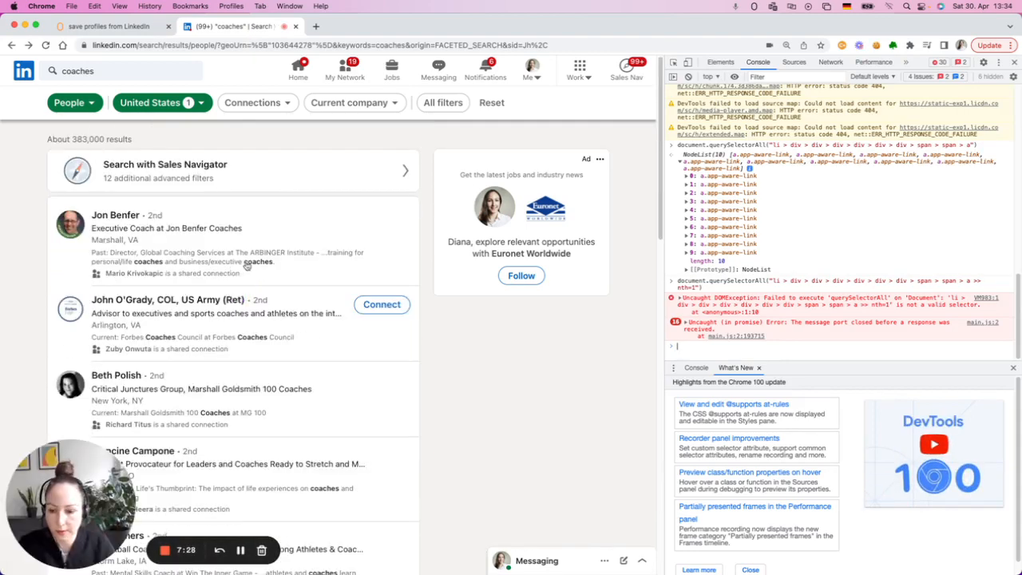
click(720, 62)
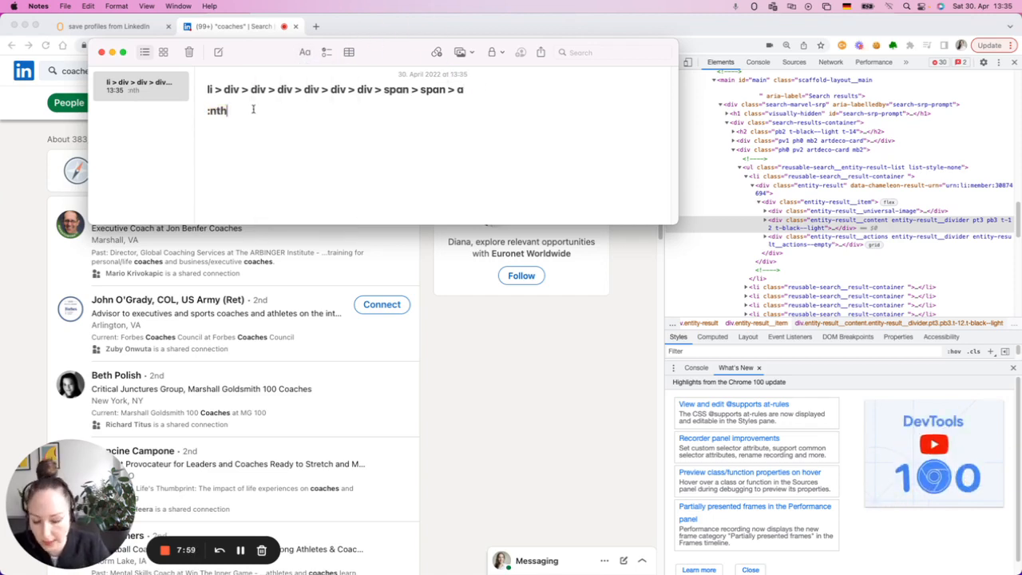
- Complete ':nth-child(1)' beneath the li > div > … > span > a selector in Notes
text(-c)
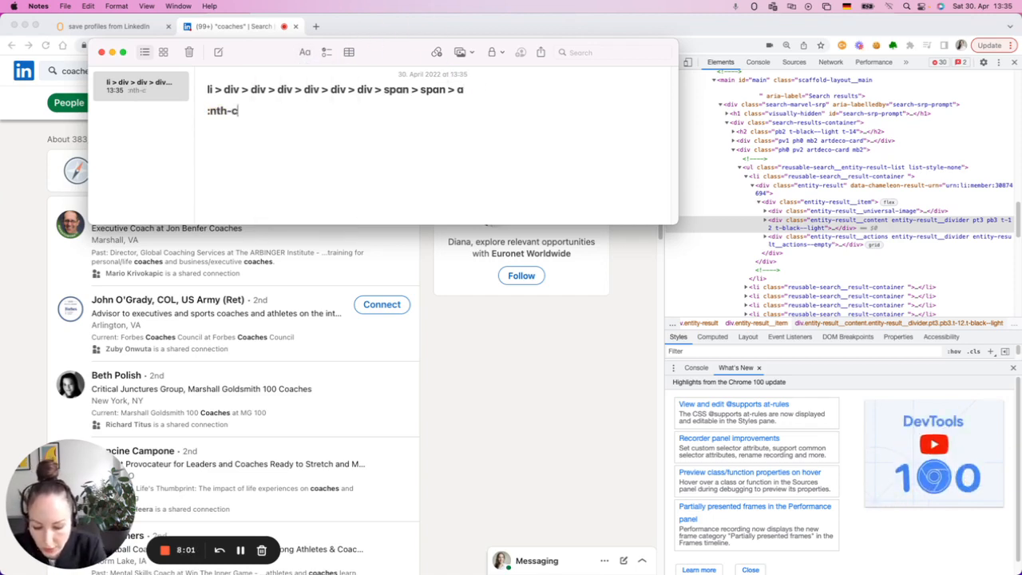
text(hild()
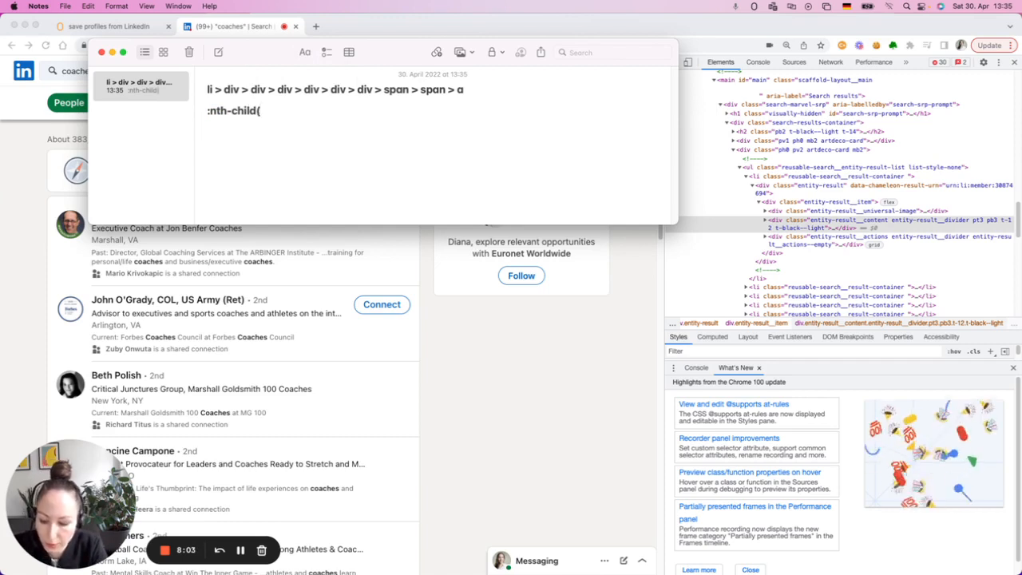
text(1))
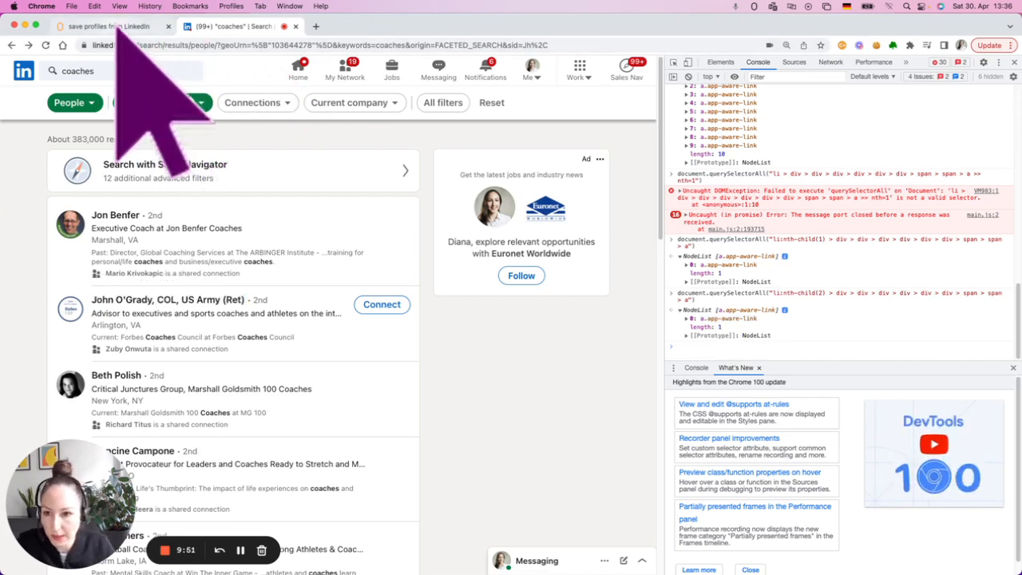
- Go back to the ZeroWork workflow after testing the li:nth-child(1) and (2) selectors
click(112, 26)
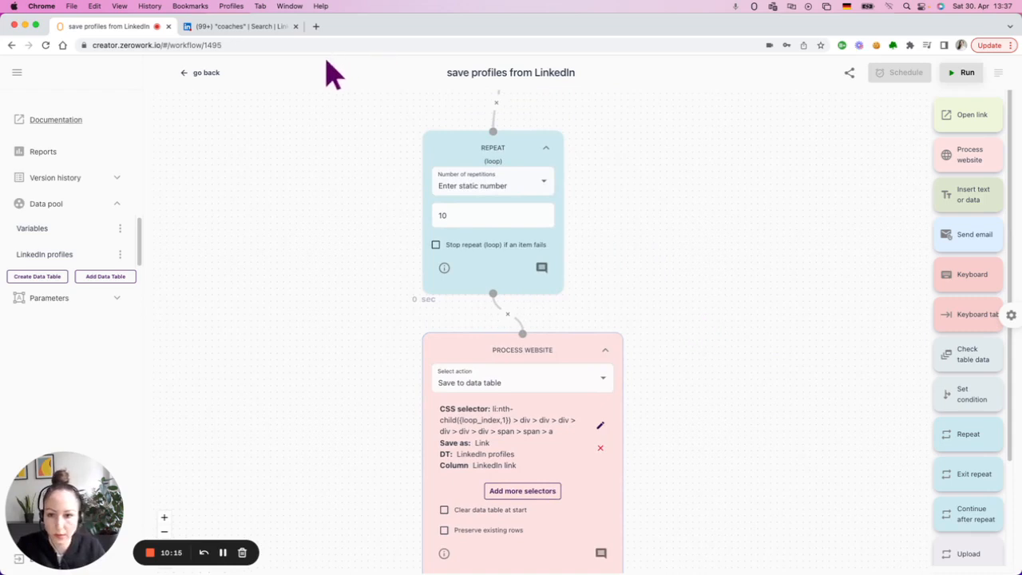
- Bring up the ZeroWork workflow with the 10-repeat loop and Process website step
click(239, 27)
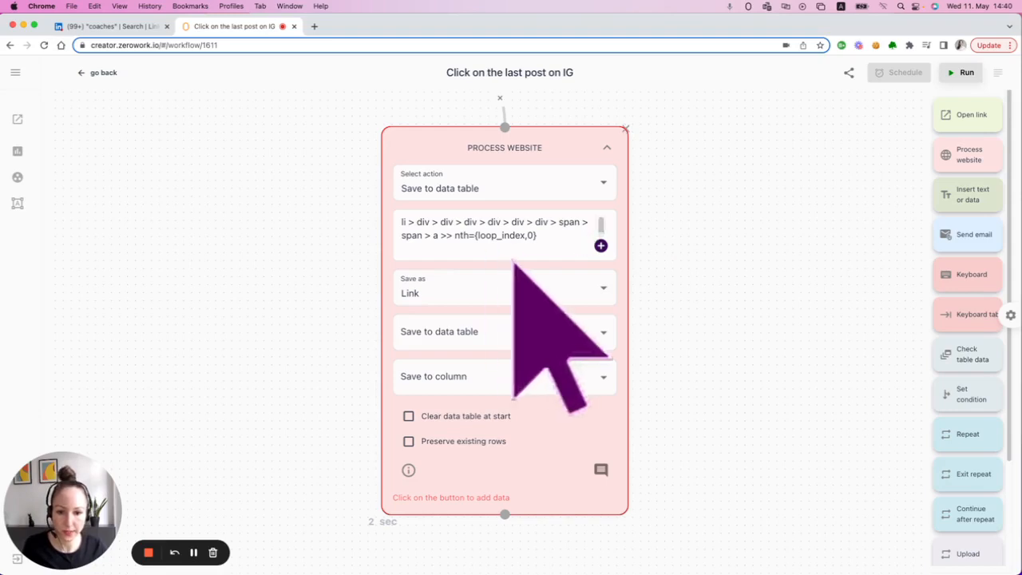
- Replace '>> nth={loop_index,0}' with a leading li:nth-child({loop_index,1}) and select the result
double_click(455, 234)
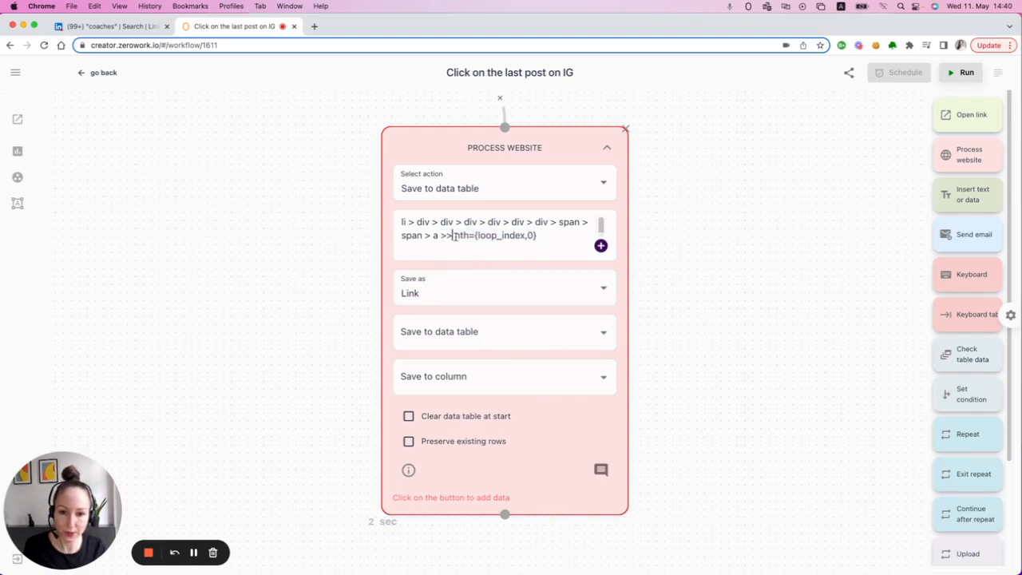
double_click(461, 235)
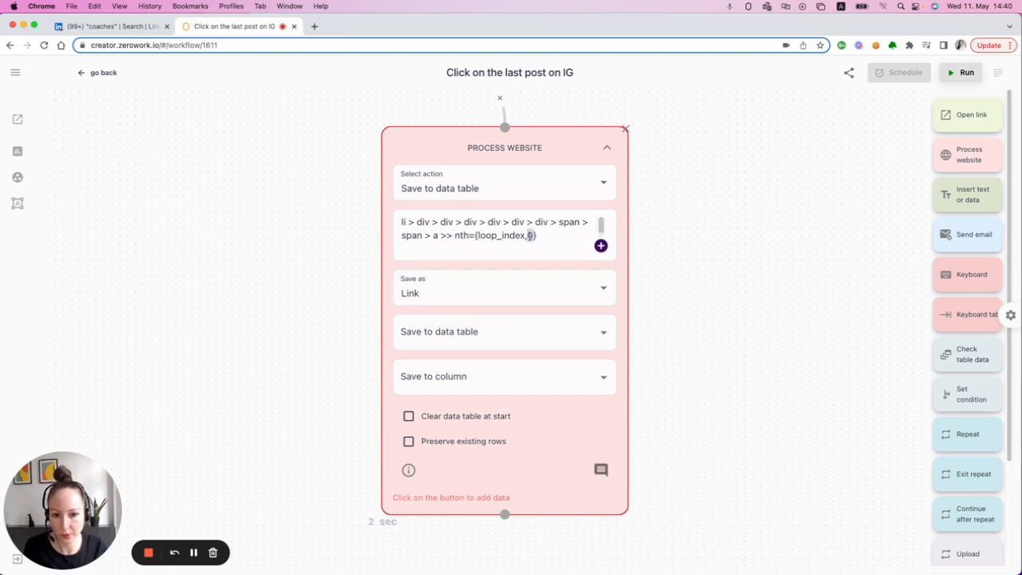
double_click(495, 235)
text(:nth-child({loop_index,1}))
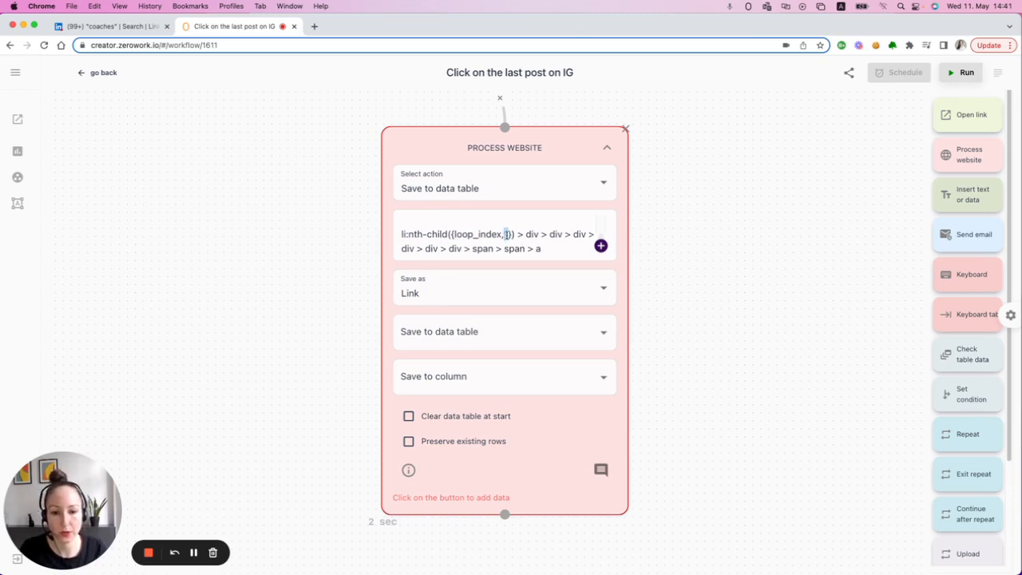
triple_click(497, 234)
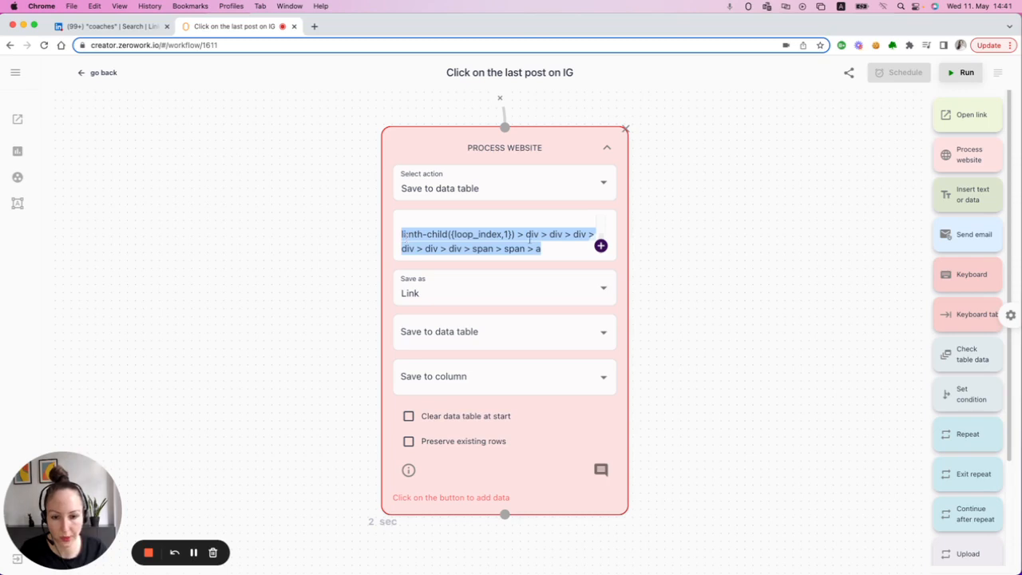
mouse_move(206, 142)
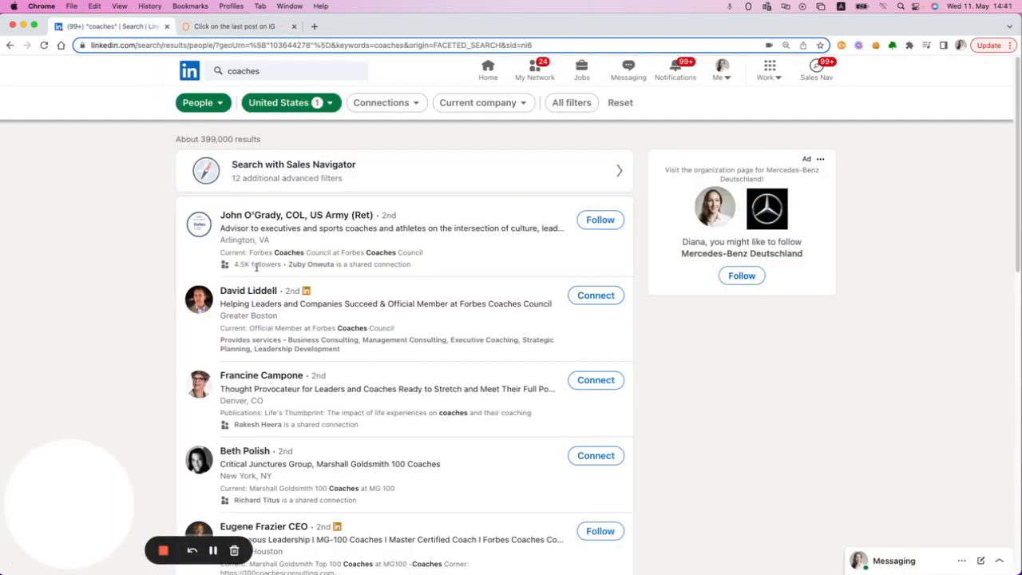
- Revert the selector to the '>> nth' form ending nth={loop_index,1}
click(234, 27)
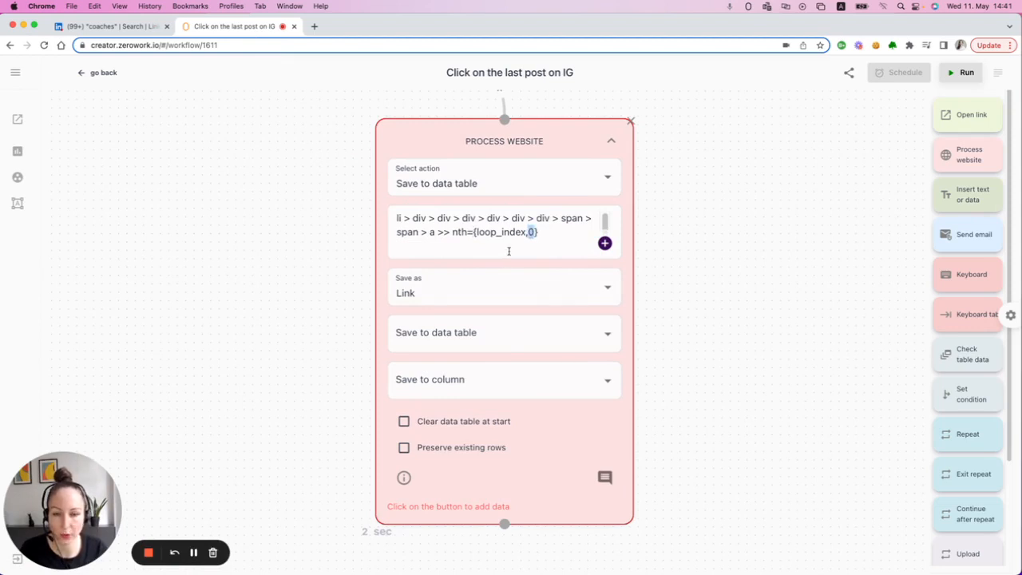
mouse_move(111, 160)
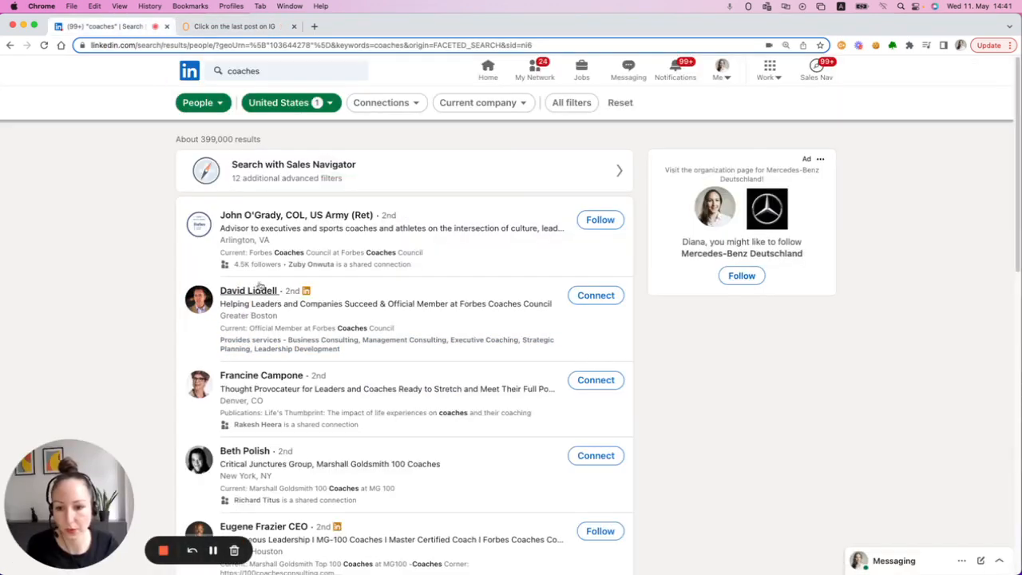
click(232, 26)
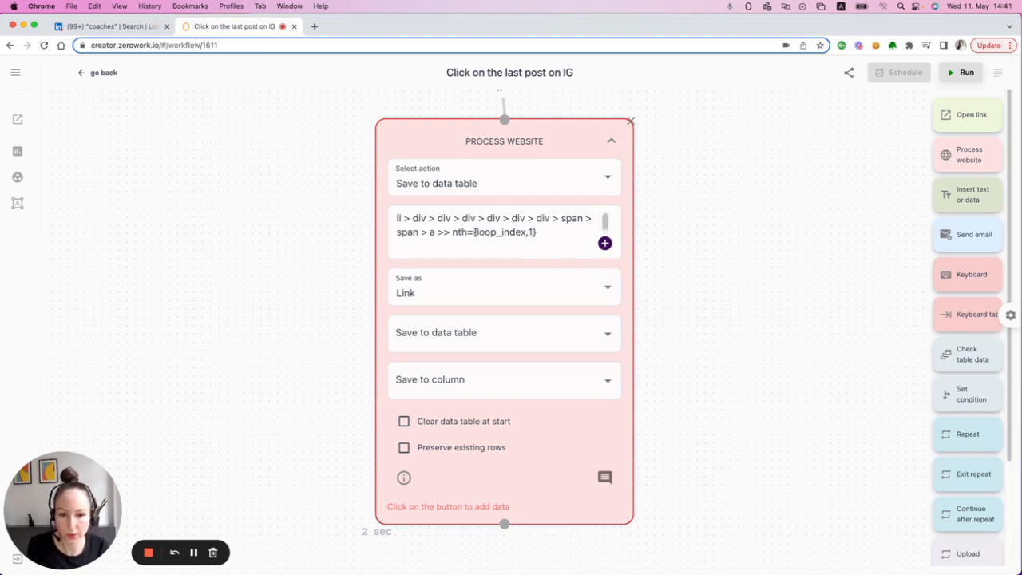
- Try fixed values 1 and 0 for loop_index, ending on li:nth-child({loop_index,1})
double_click(497, 232)
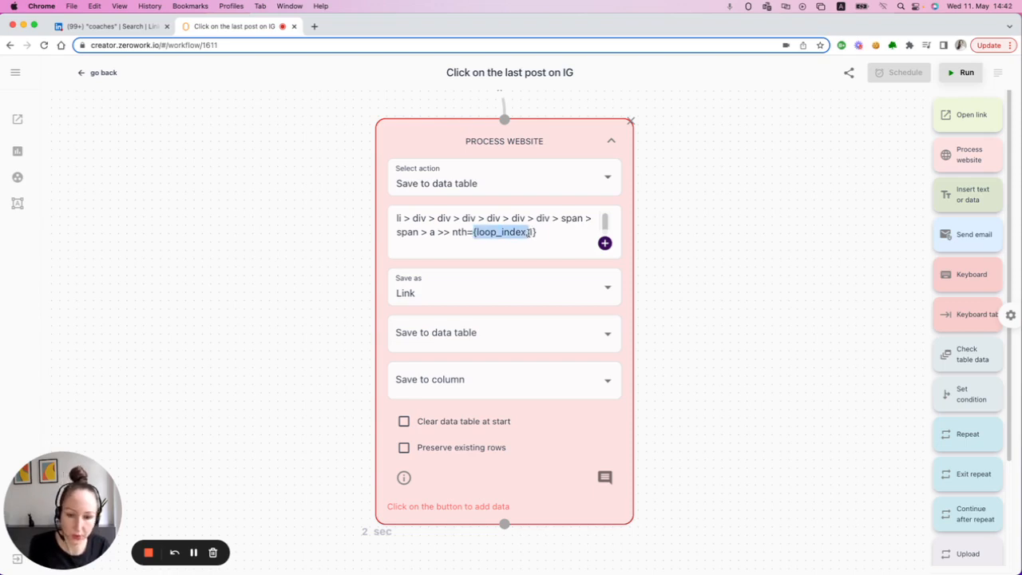
text(1)
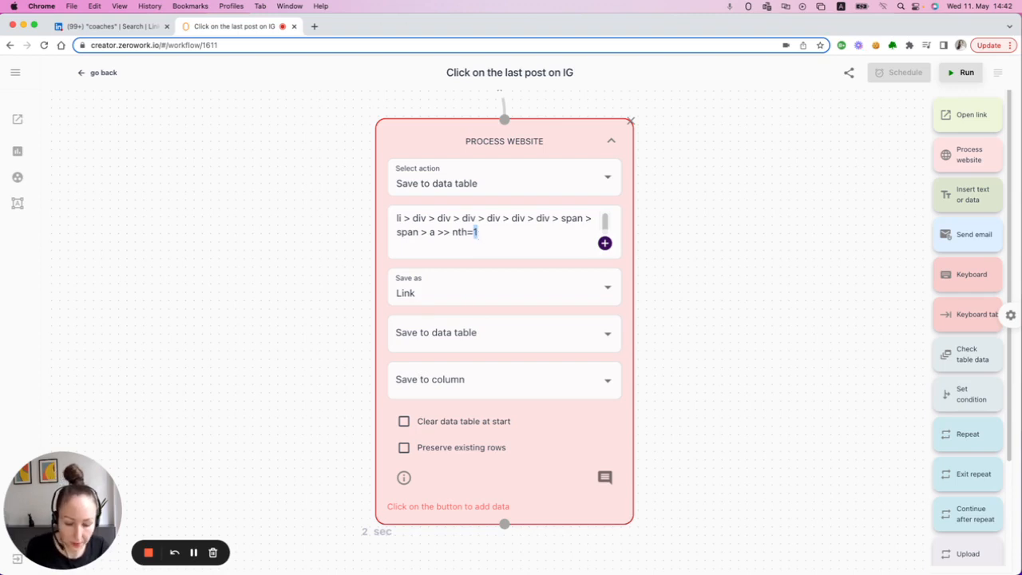
text(0)
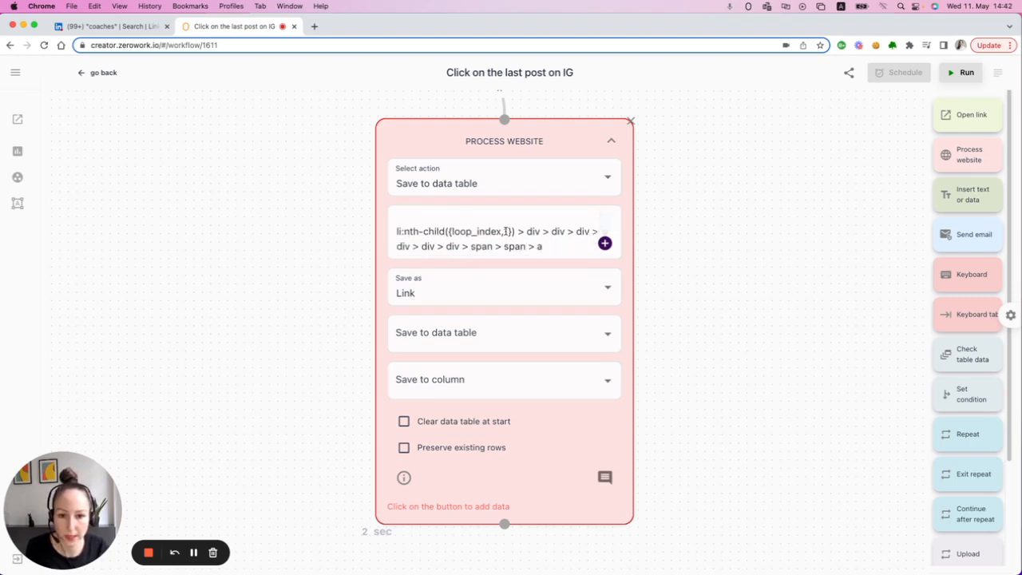
- Change the selector to the fixed 'li > div > … > span > a >> nth=0' form
double_click(477, 231)
text(1)
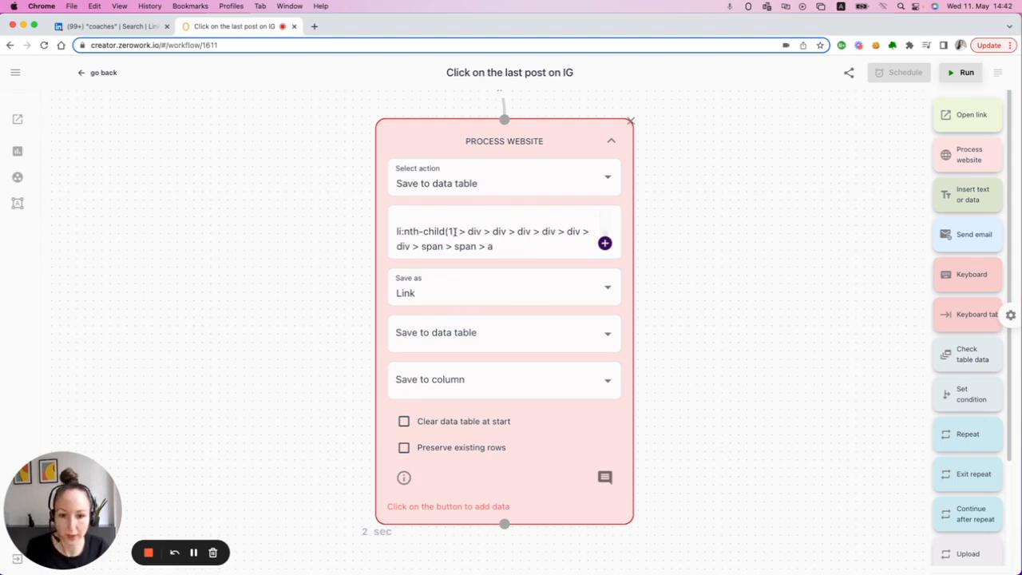
click(479, 232)
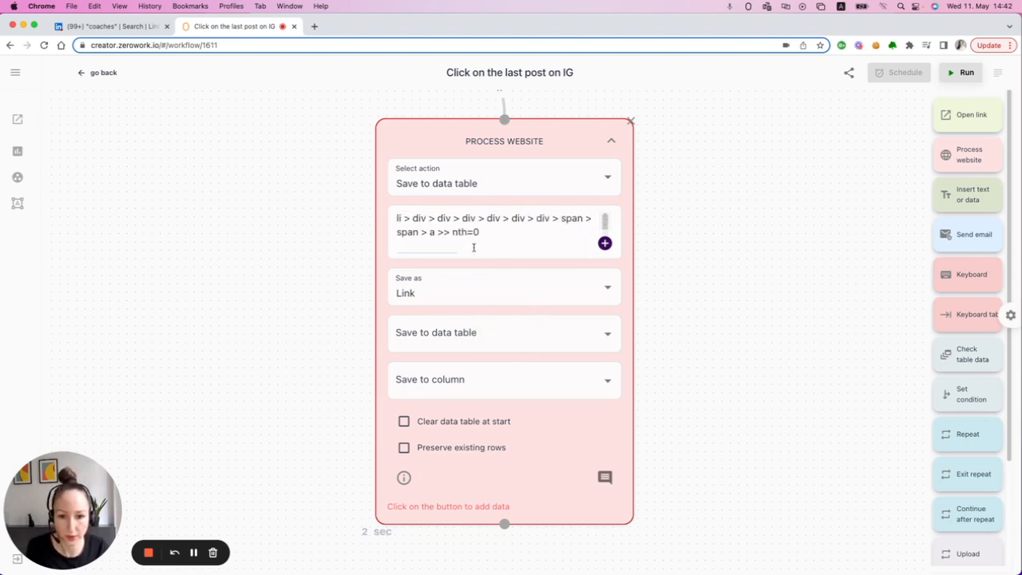